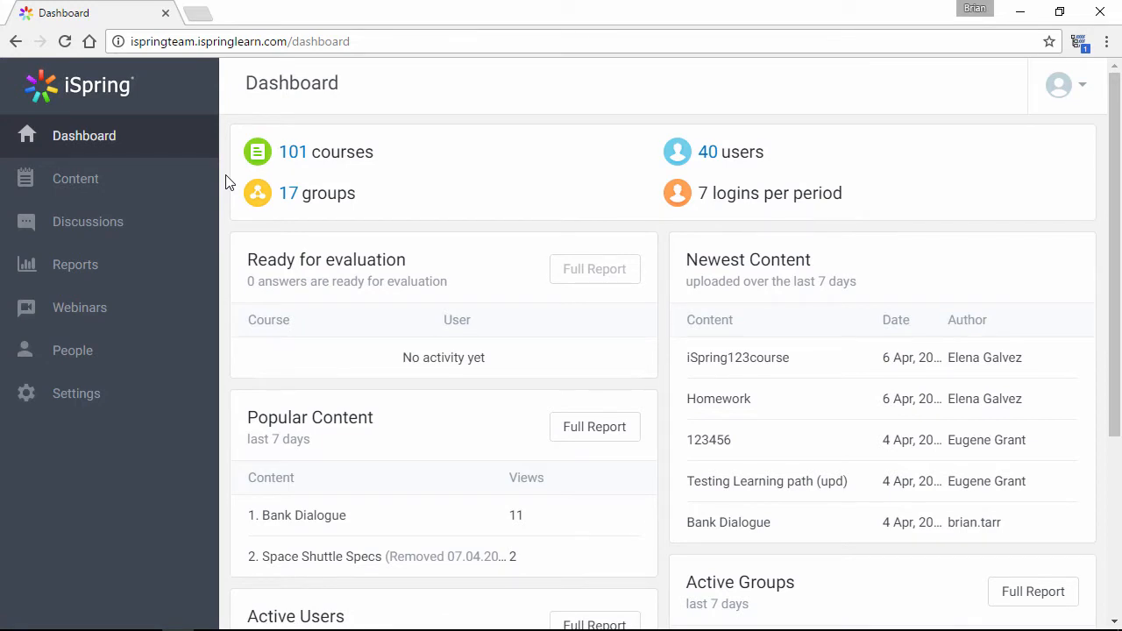
- Go to the Content section listing the account's Courses, Docs and Quizzes folders
{"action": "left_click", "coordinate": [76, 179]}
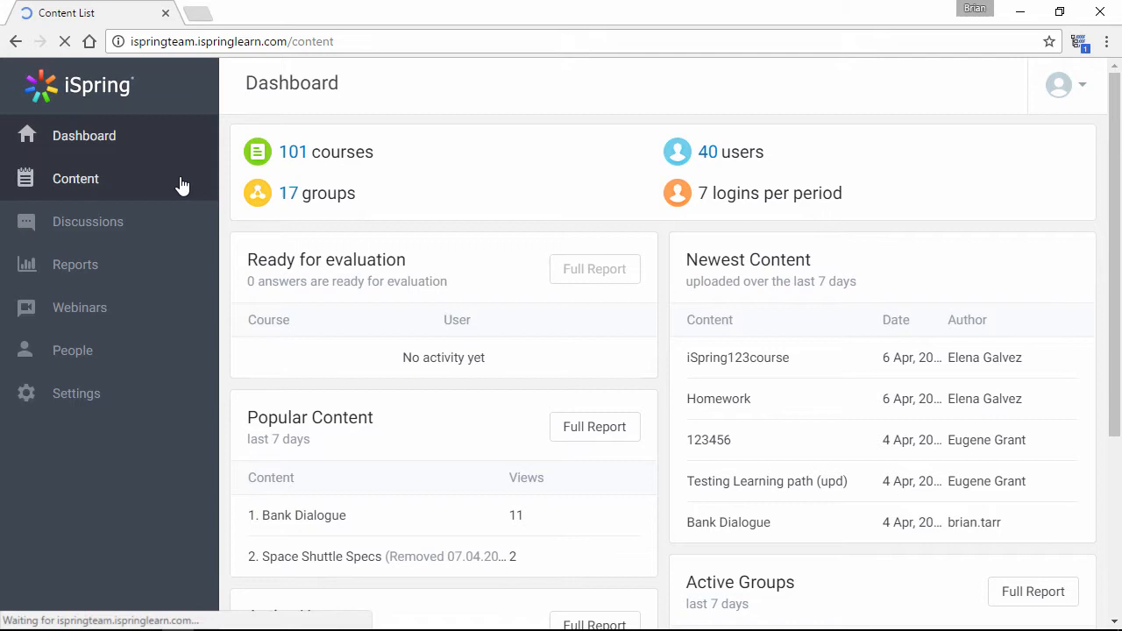
{"action": "left_click", "coordinate": [75, 178]}
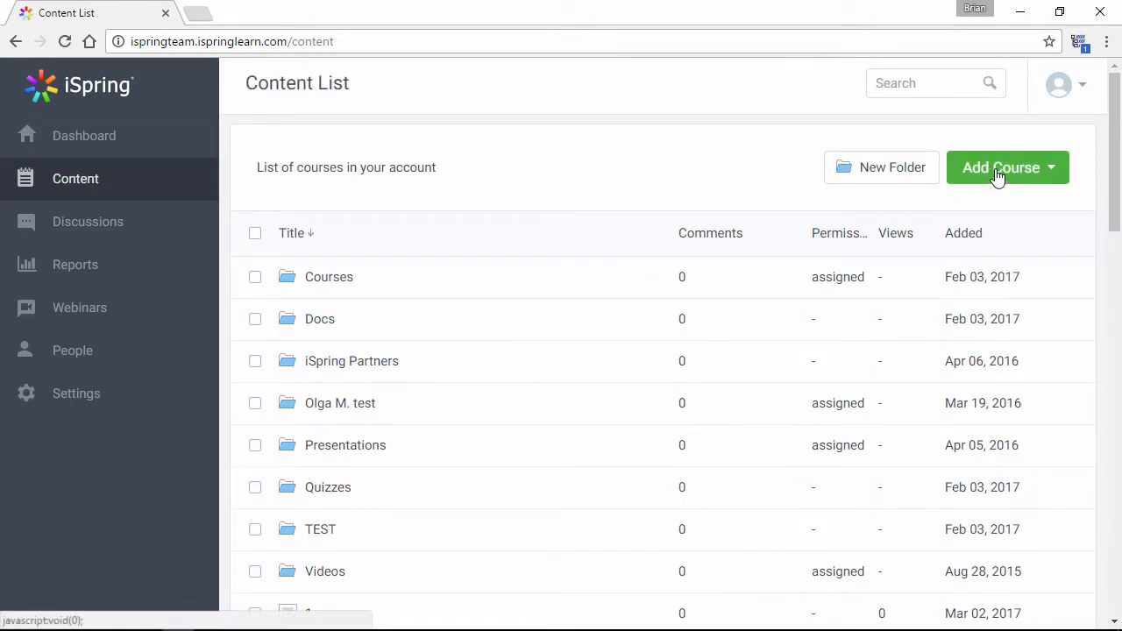
- Create a new assignment titled 'Space Shuttle Specs' with a passing score of 80
{"action": "left_click", "coordinate": [999, 167]}
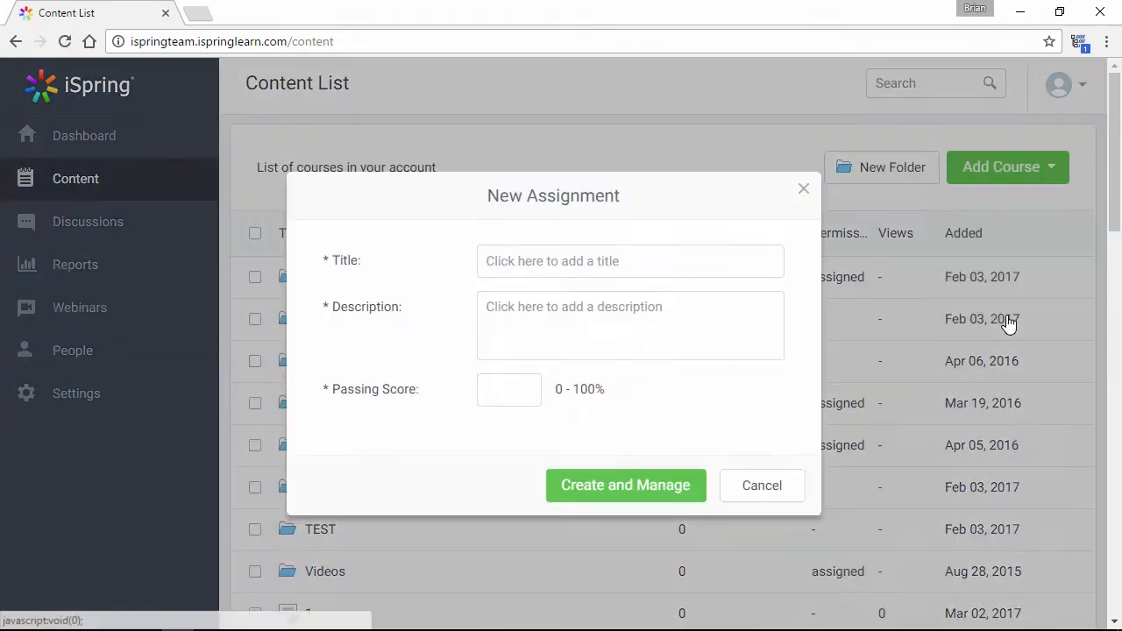
{"action": "type", "text": "Space Shuttle Specs"}
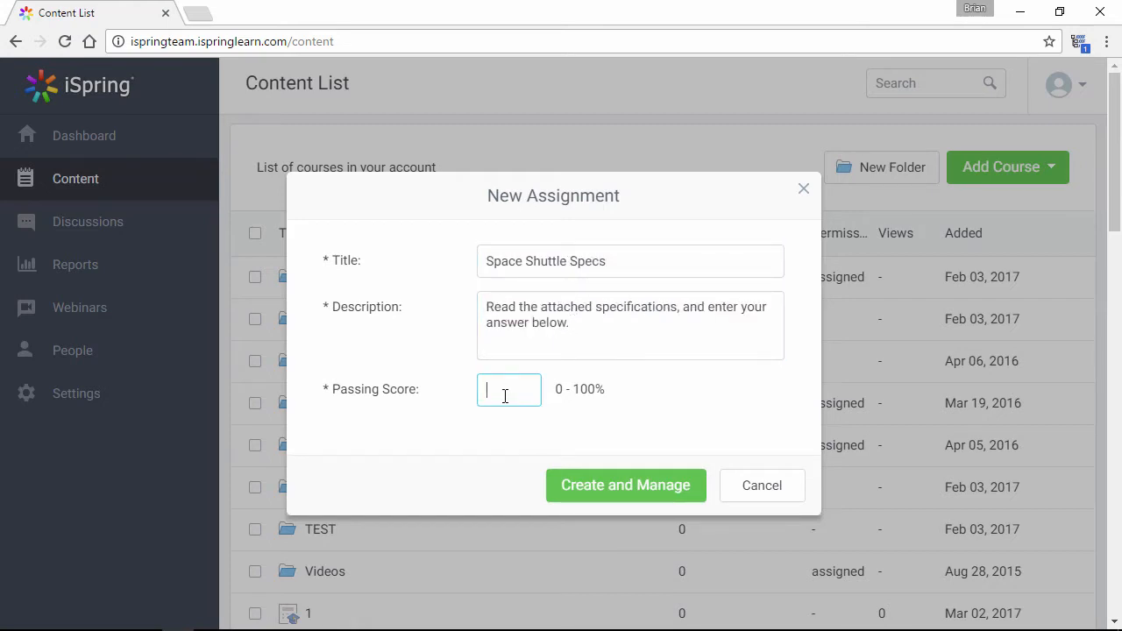
{"action": "type", "text": "80"}
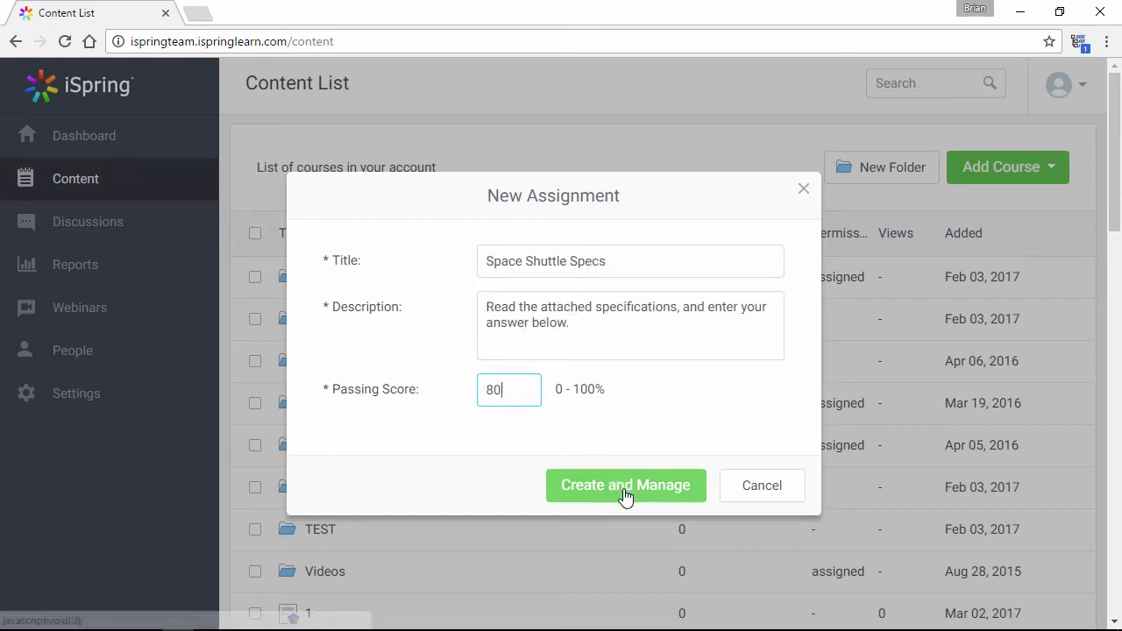
- Create the assignment, attach Space Shuttle Specs.pdf to it and save the details
{"action": "left_click", "coordinate": [624, 484]}
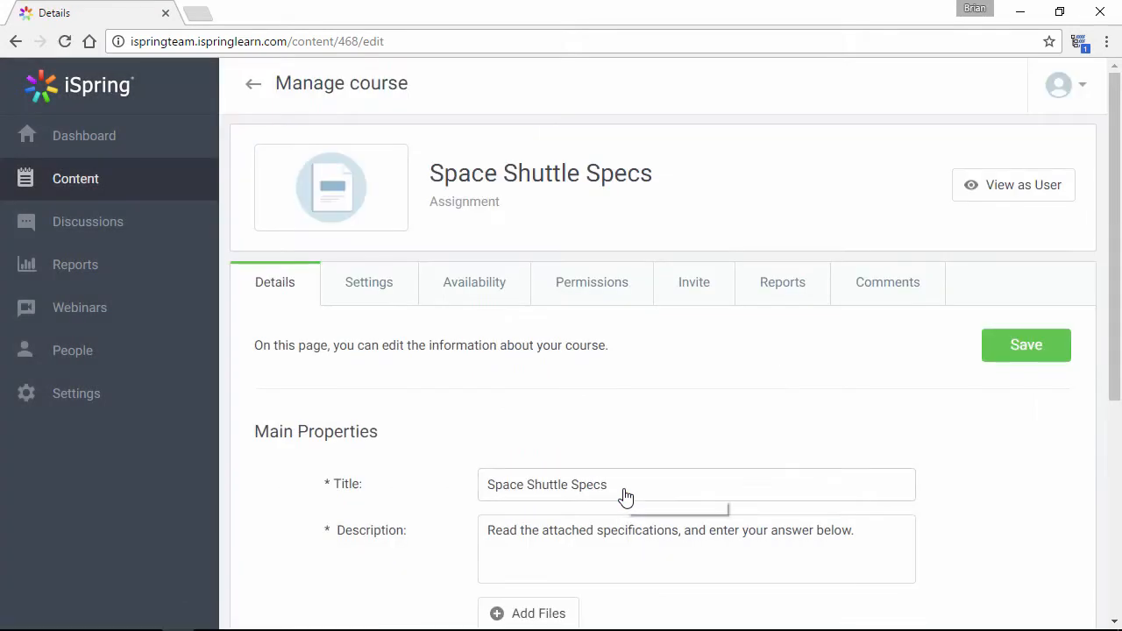
{"action": "scroll", "scroll_direction": "down", "scroll_amount": 3}
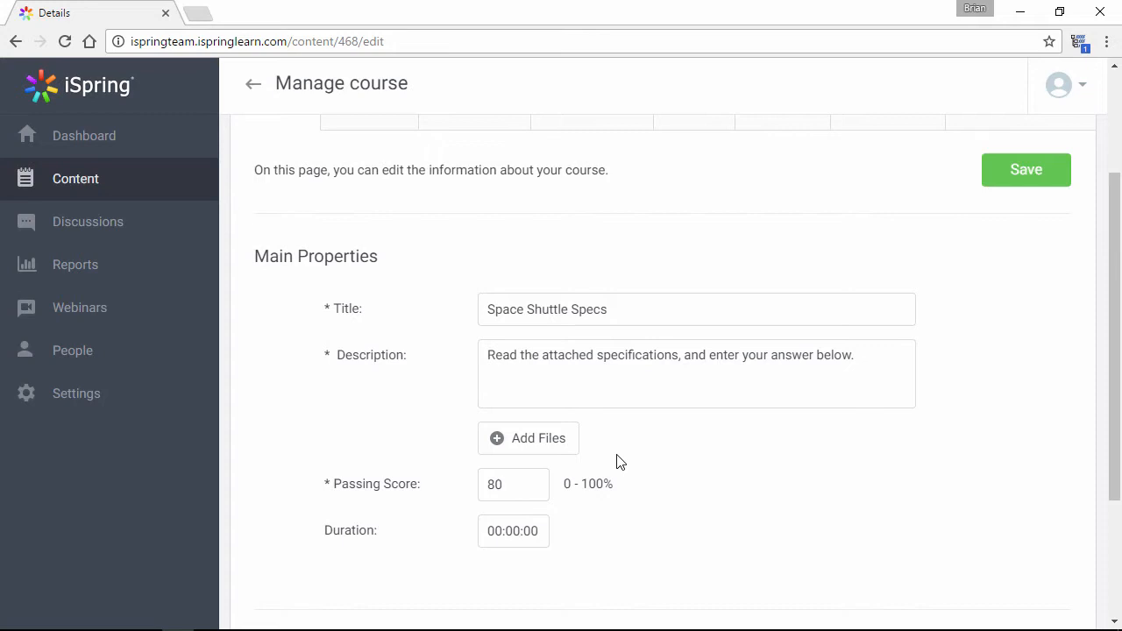
{"action": "left_click", "coordinate": [528, 438]}
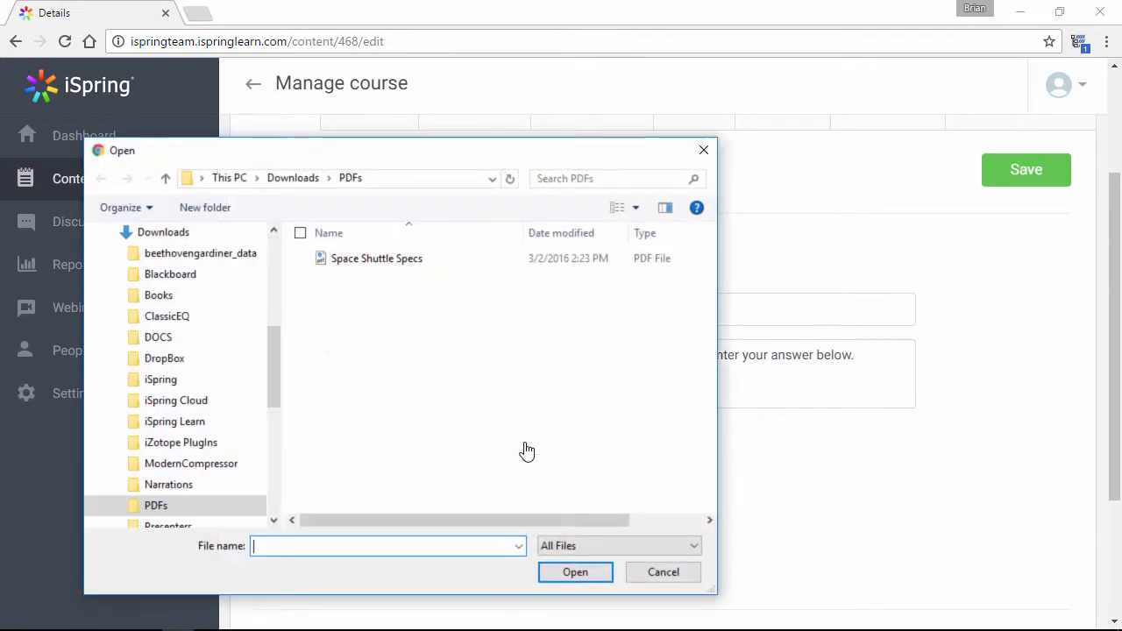
{"action": "double_click", "coordinate": [375, 257]}
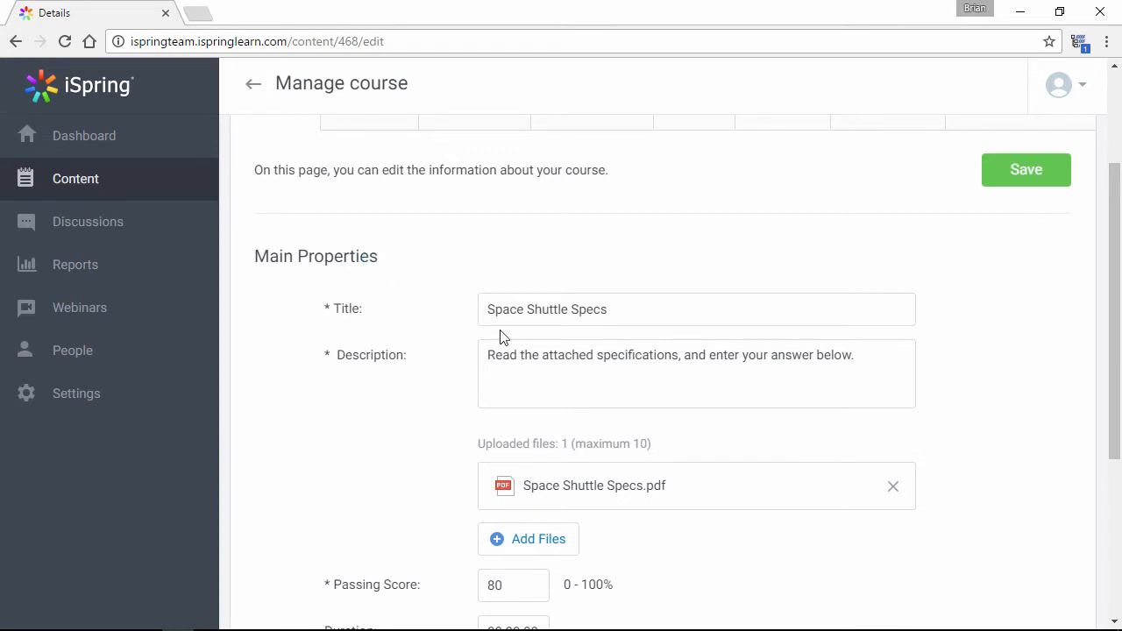
{"action": "mouse_move", "coordinate": [666, 452]}
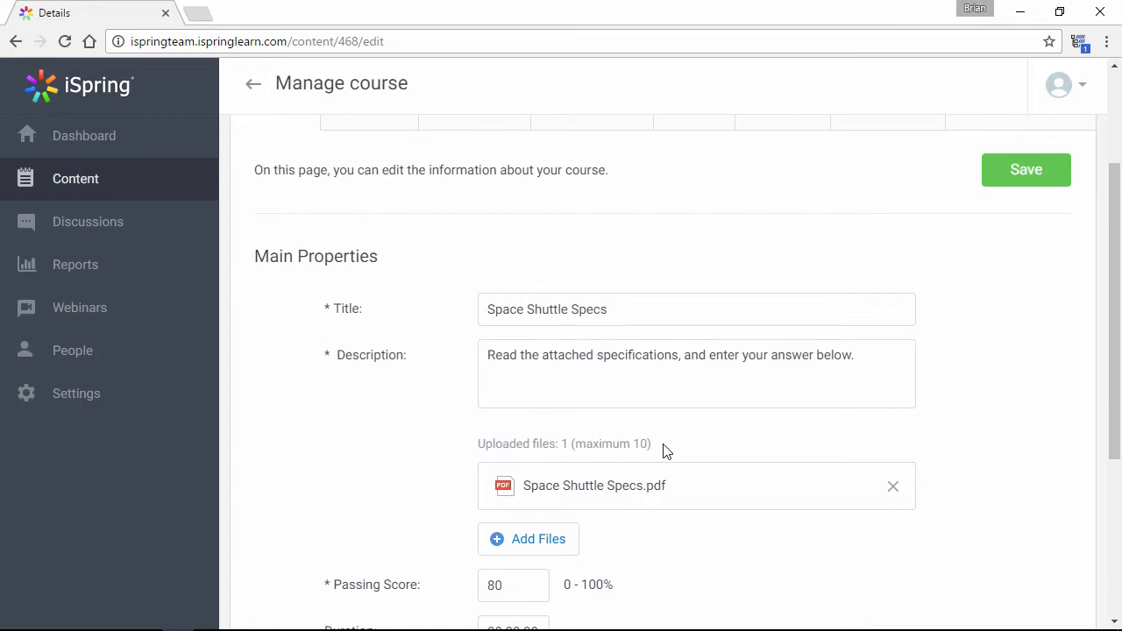
{"action": "mouse_move", "coordinate": [1006, 191]}
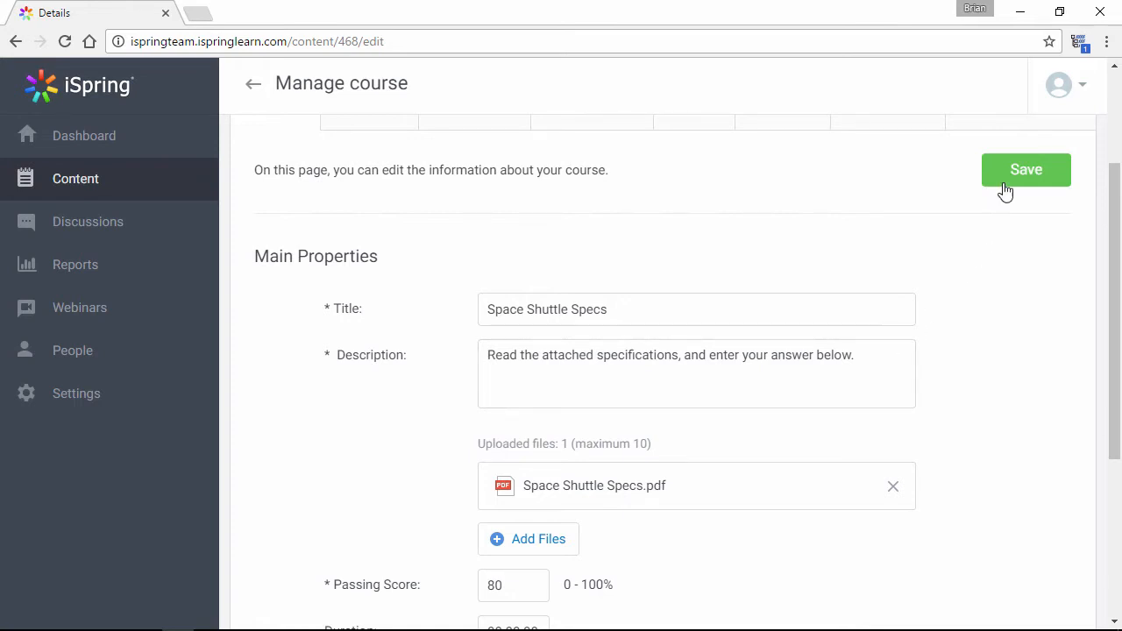
{"action": "left_click", "coordinate": [1025, 170]}
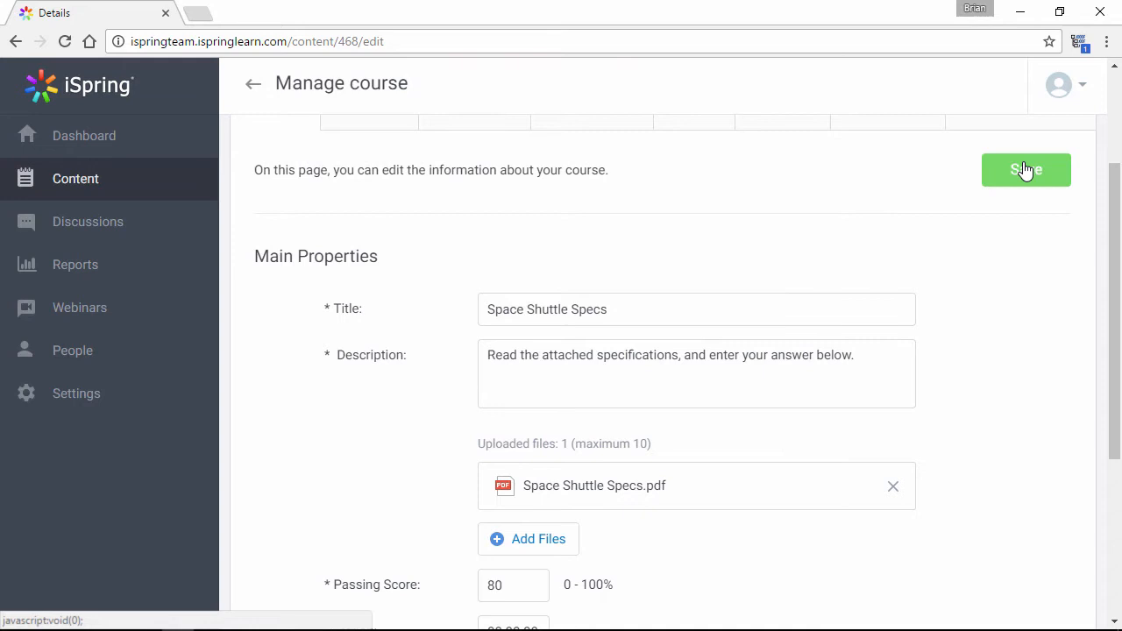
{"action": "scroll", "scroll_direction": "up", "scroll_amount": 3}
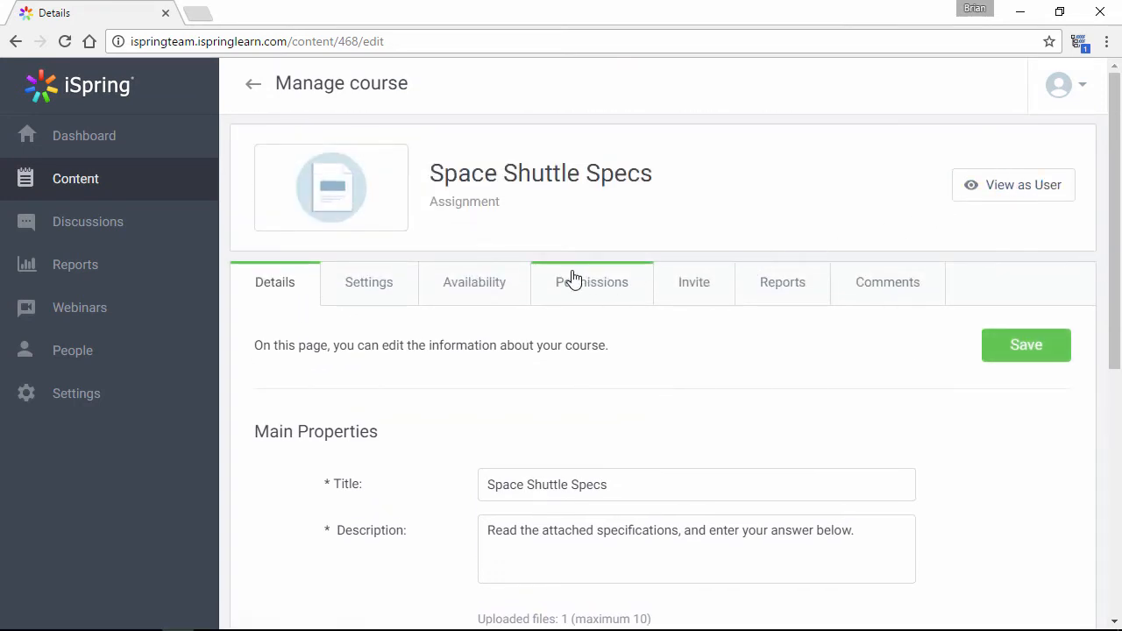
- Review the assignment's Settings, then its Availability options with the course registration link
{"action": "left_click", "coordinate": [368, 280]}
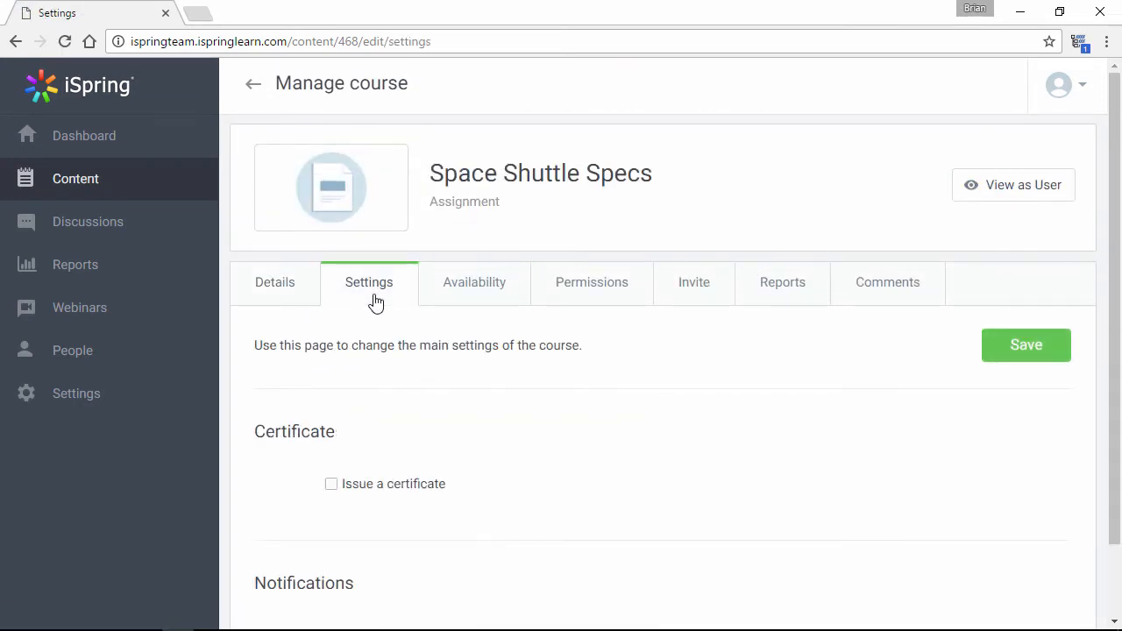
{"action": "scroll", "scroll_direction": "down", "scroll_amount": 3}
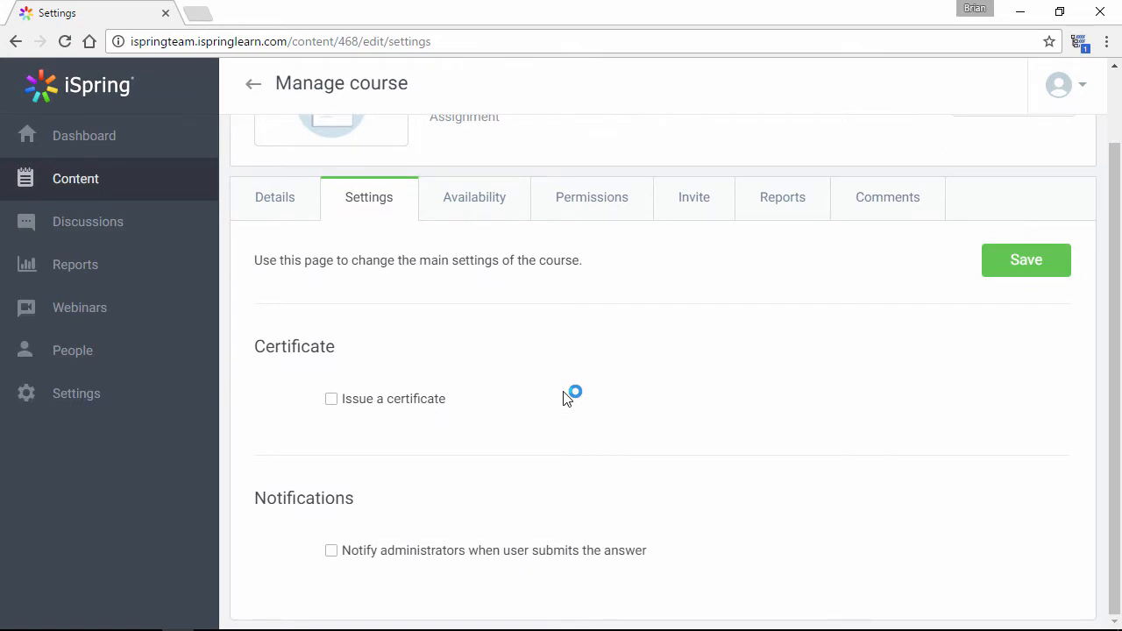
{"action": "left_click", "coordinate": [473, 196]}
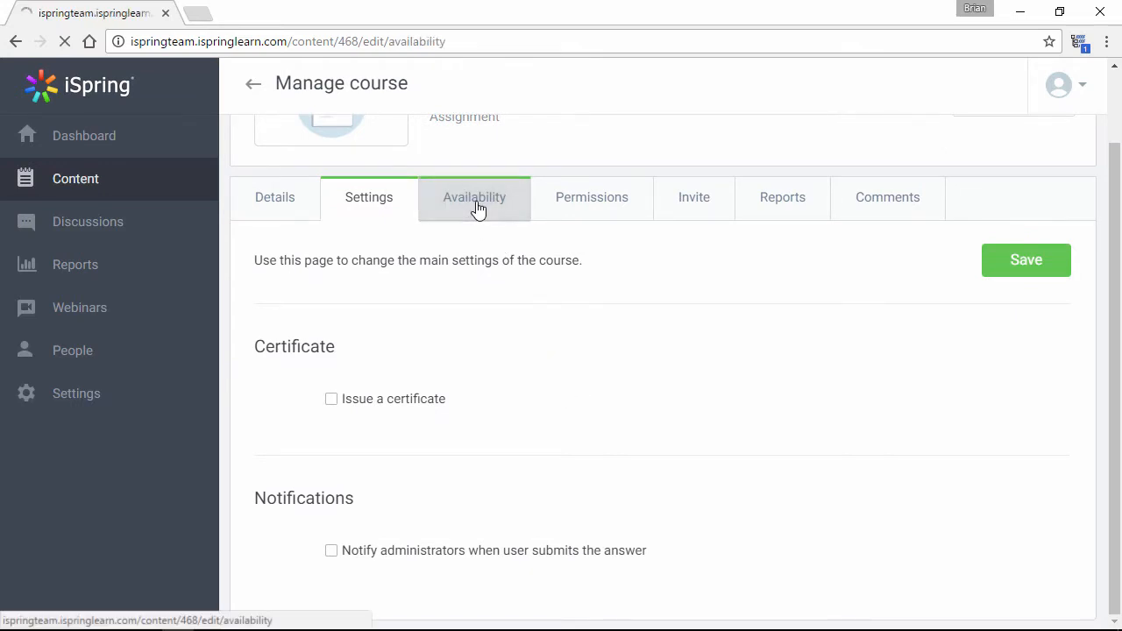
{"action": "left_click", "coordinate": [473, 197]}
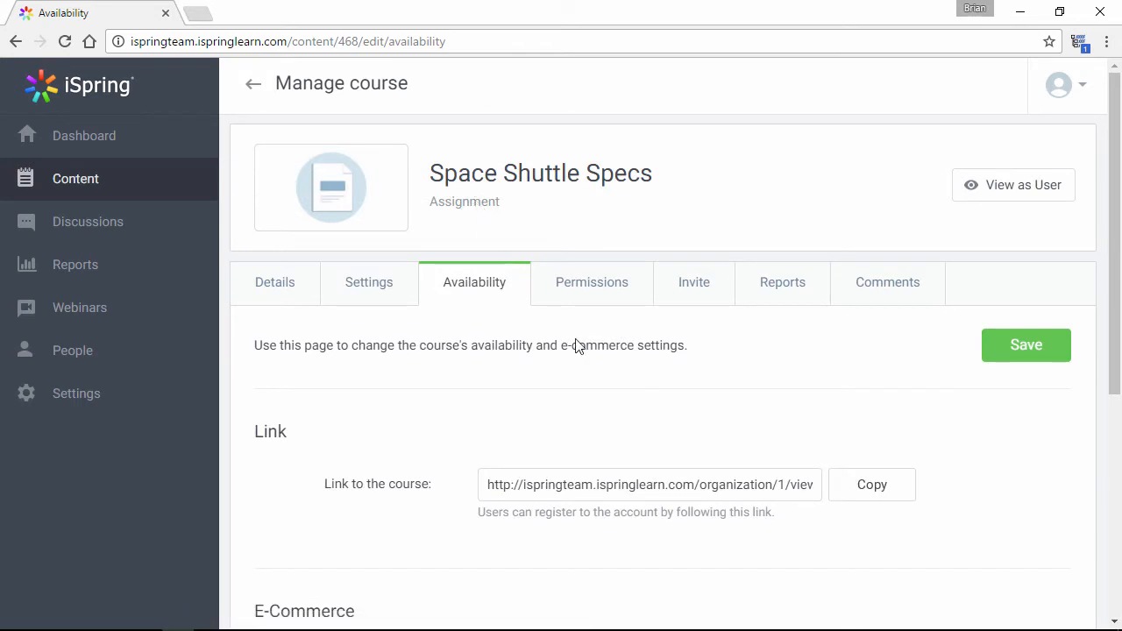
{"action": "scroll", "scroll_direction": "down", "scroll_amount": 3}
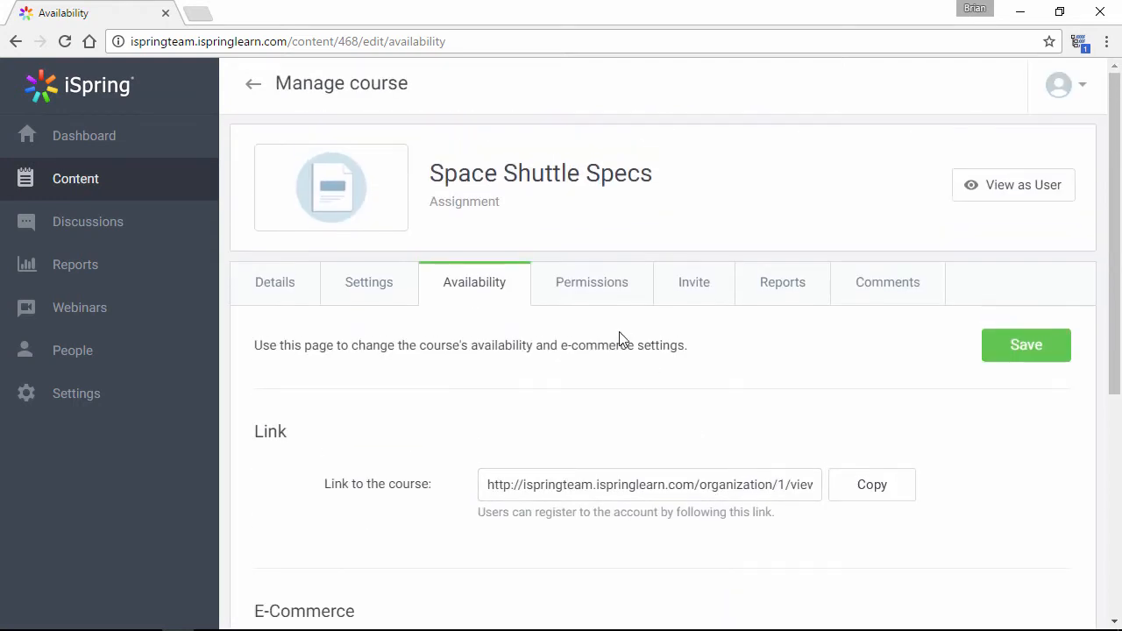
{"action": "left_click", "coordinate": [592, 280]}
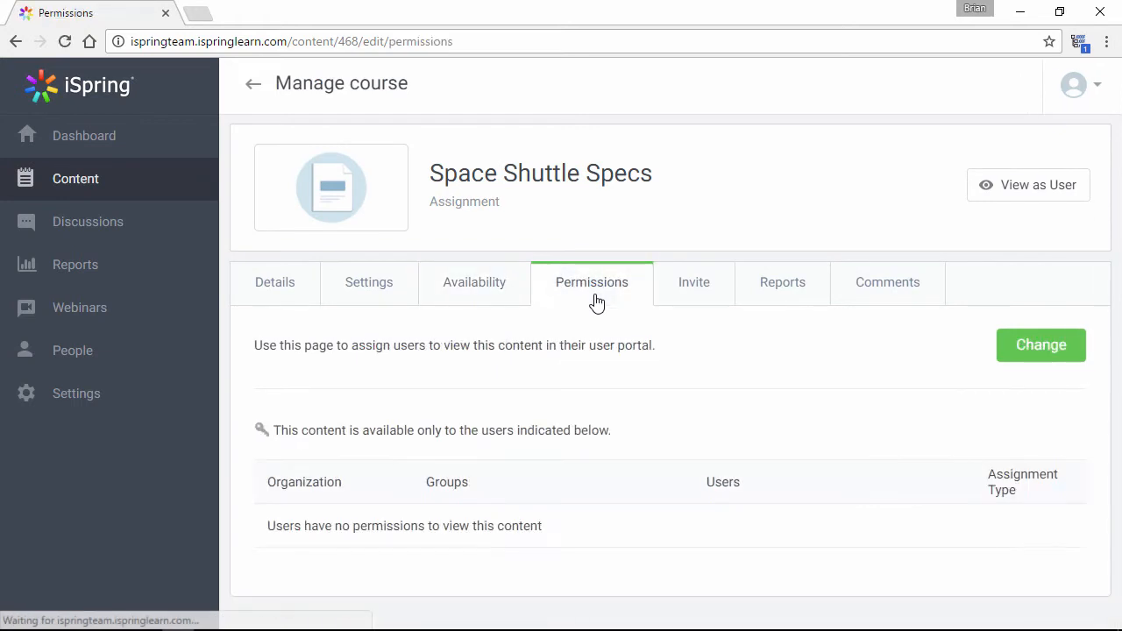
{"action": "left_click", "coordinate": [1041, 344]}
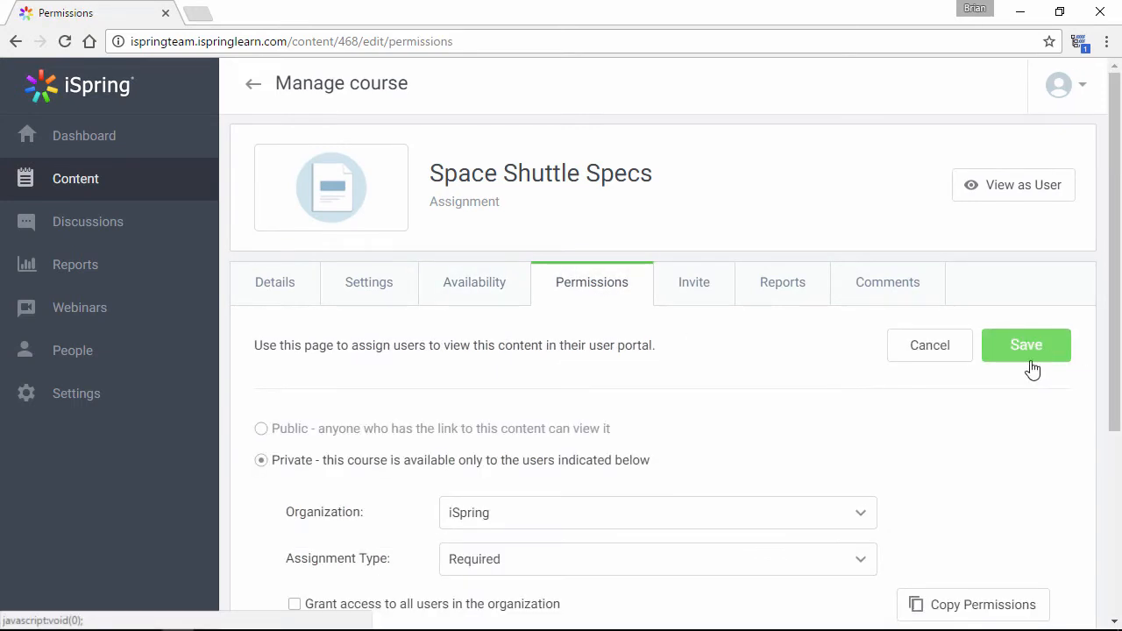
{"action": "scroll", "scroll_direction": "down", "scroll_amount": 3}
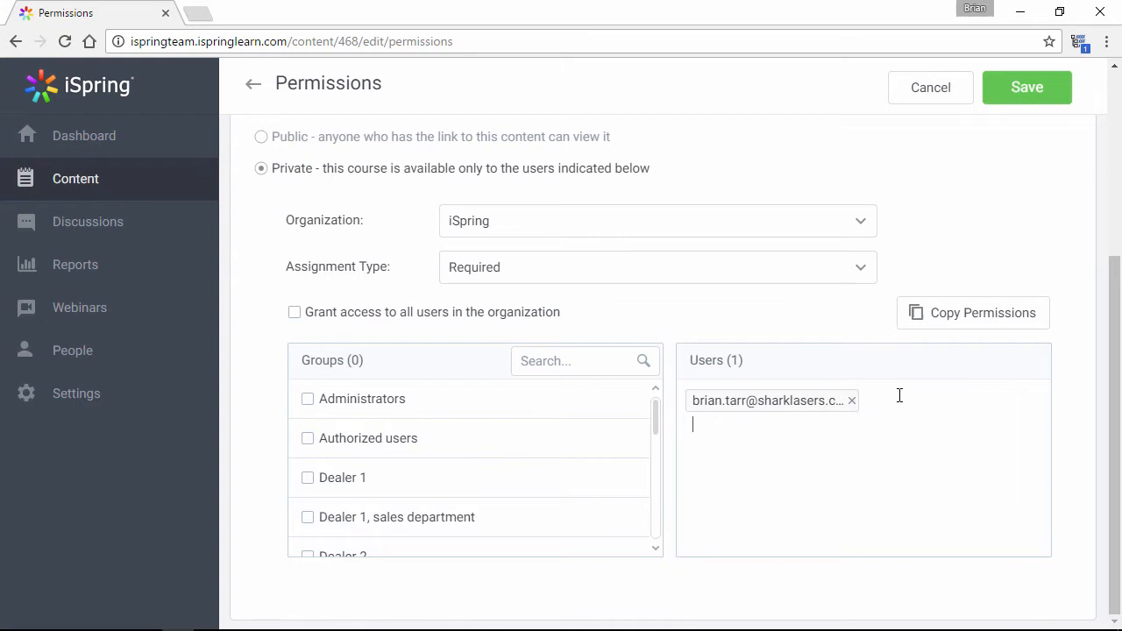
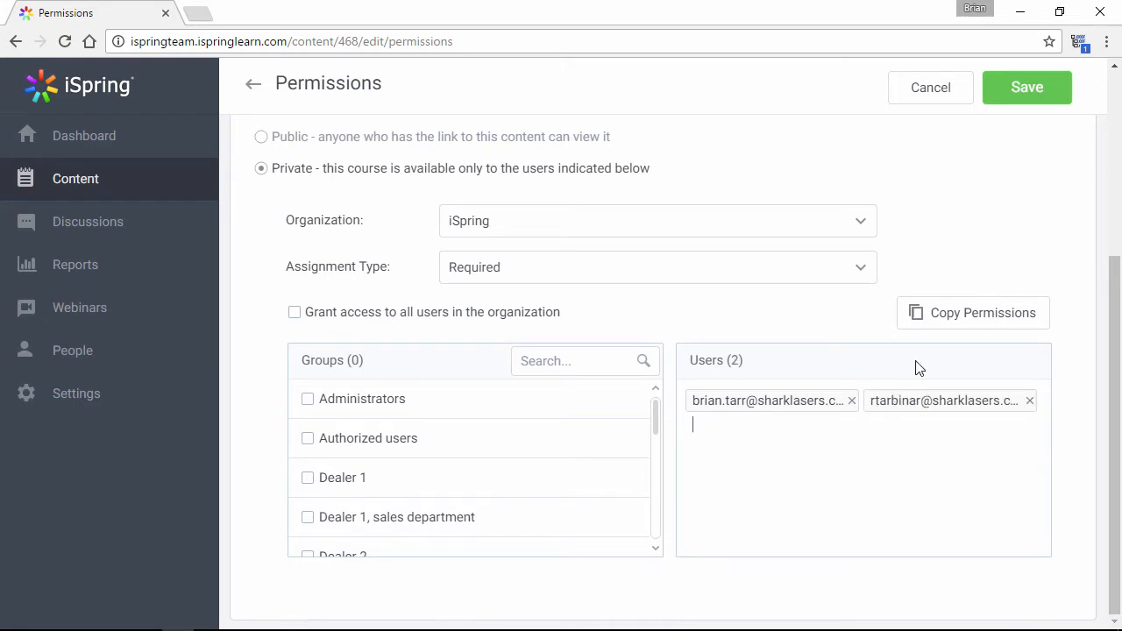
{"action": "left_click", "coordinate": [1027, 87]}
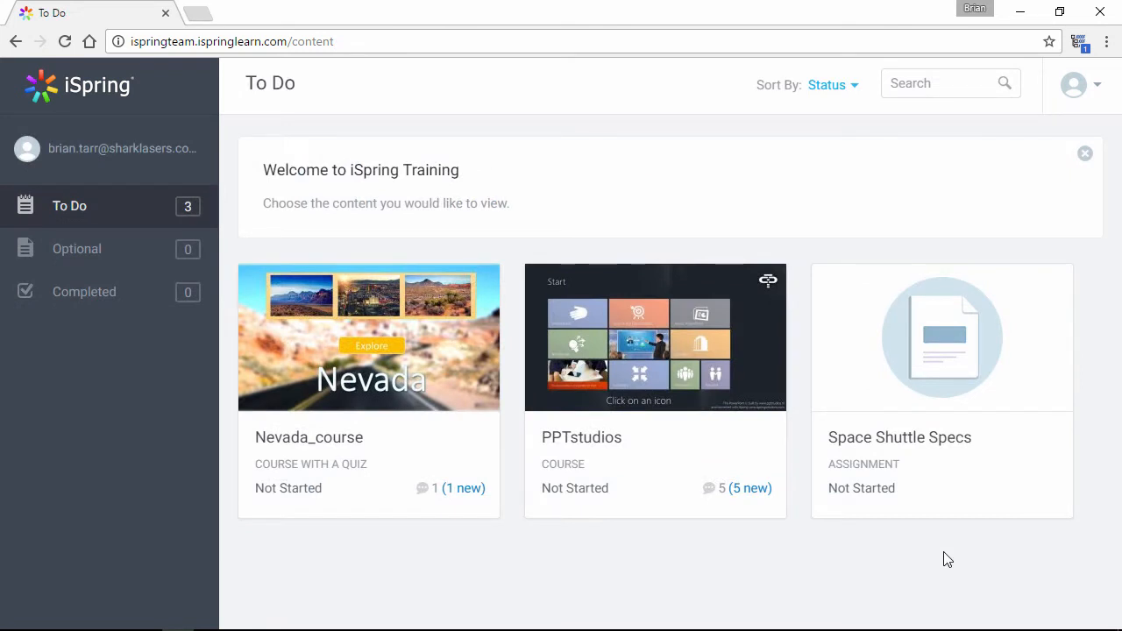
{"action": "mouse_move", "coordinate": [942, 375]}
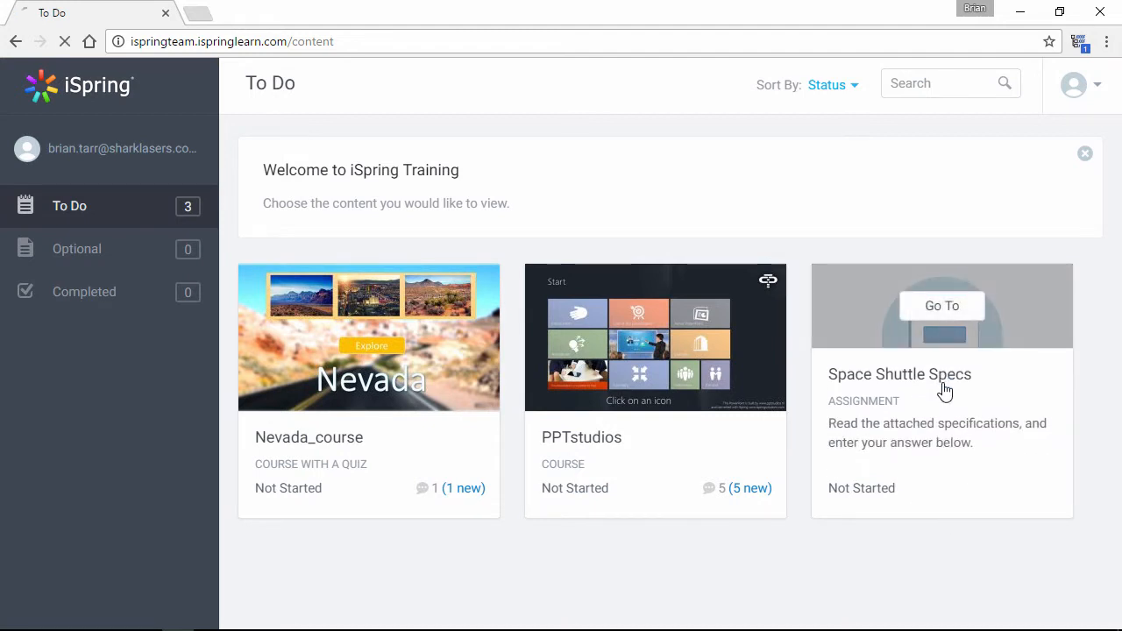
- Go to Space Shuttle Specs and post 'Here's my answer!' as a new attempt
{"action": "left_click", "coordinate": [941, 305]}
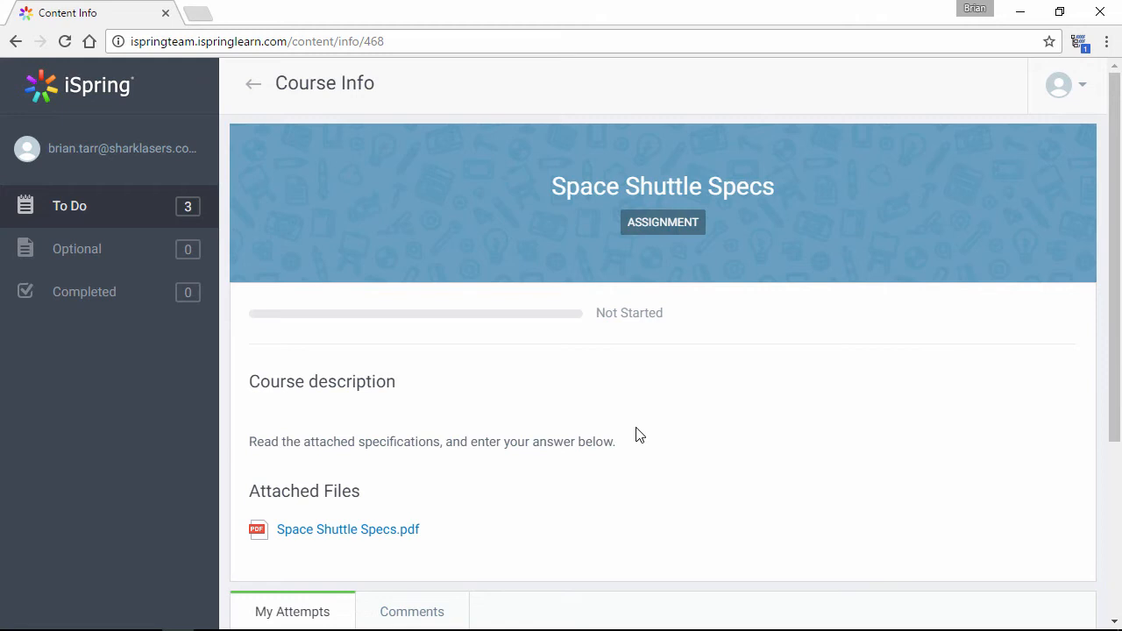
{"action": "scroll", "scroll_direction": "down", "scroll_amount": 3}
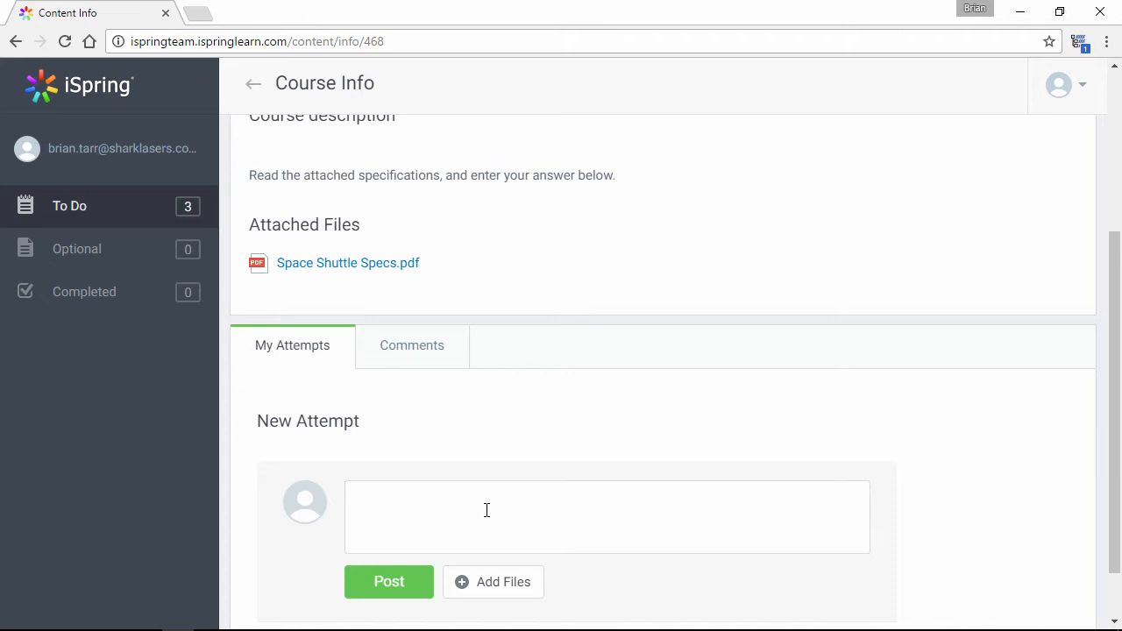
{"action": "left_click", "coordinate": [487, 511]}
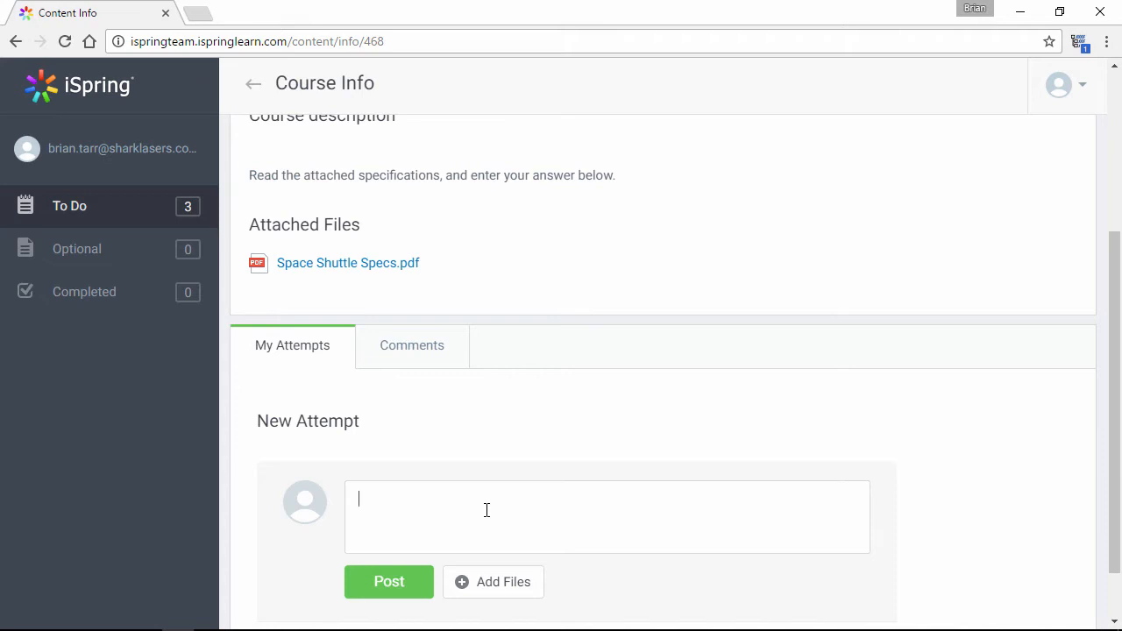
{"action": "left_click", "coordinate": [389, 582]}
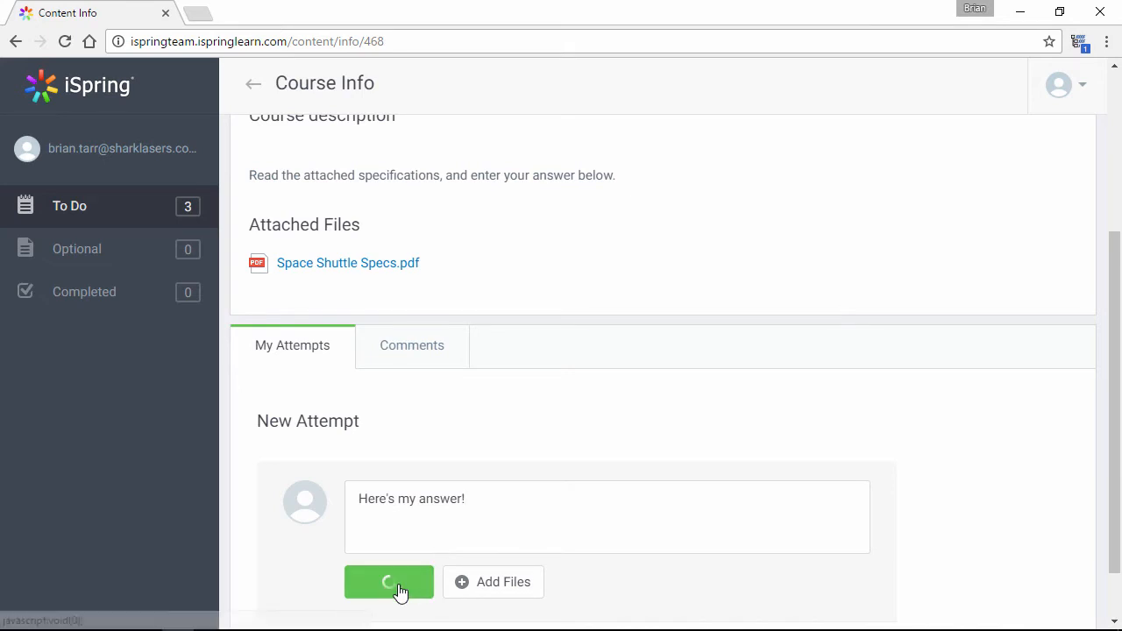
{"action": "left_click", "coordinate": [389, 582]}
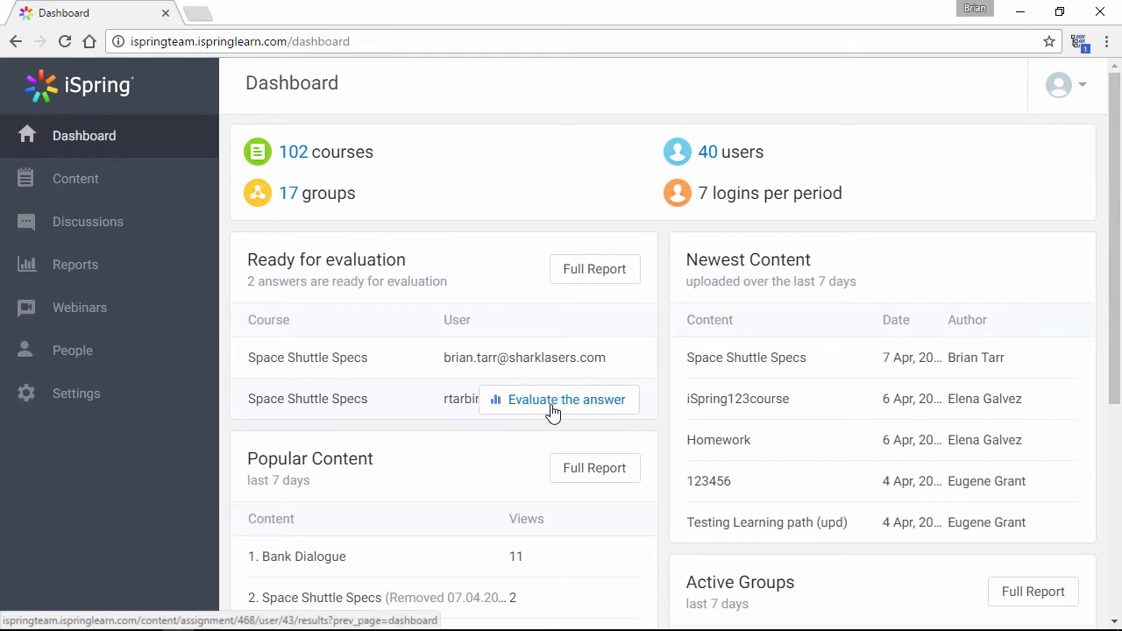
{"action": "mouse_move", "coordinate": [561, 359]}
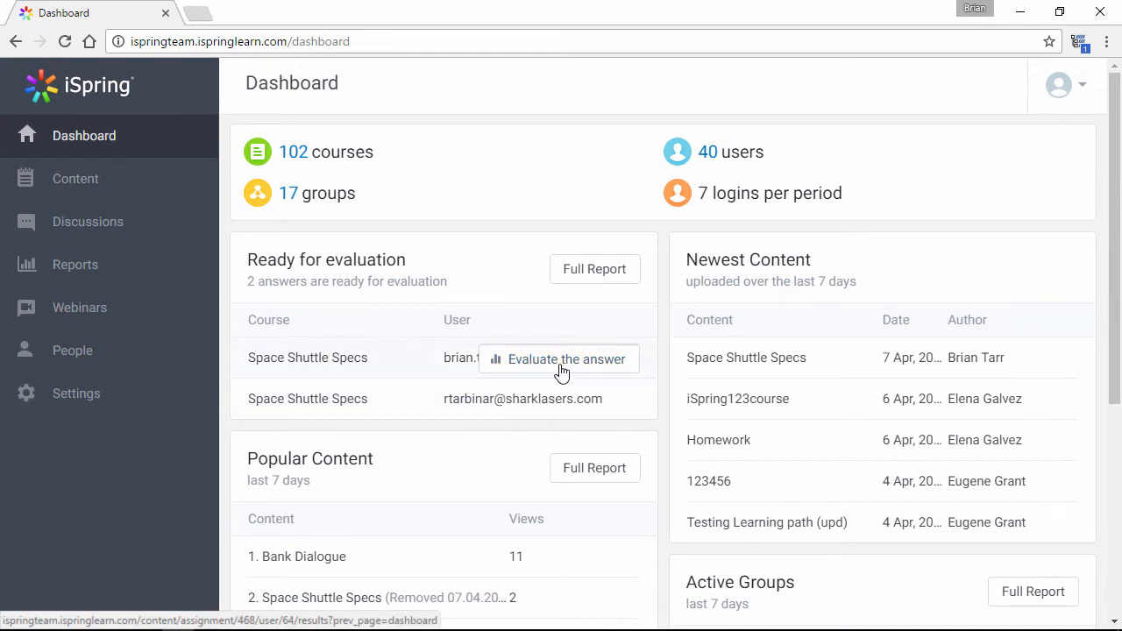
- Evaluate the Space Shuttle Specs answer with a completion score of 88 (corrected from 77) and post it
{"action": "left_click", "coordinate": [566, 357]}
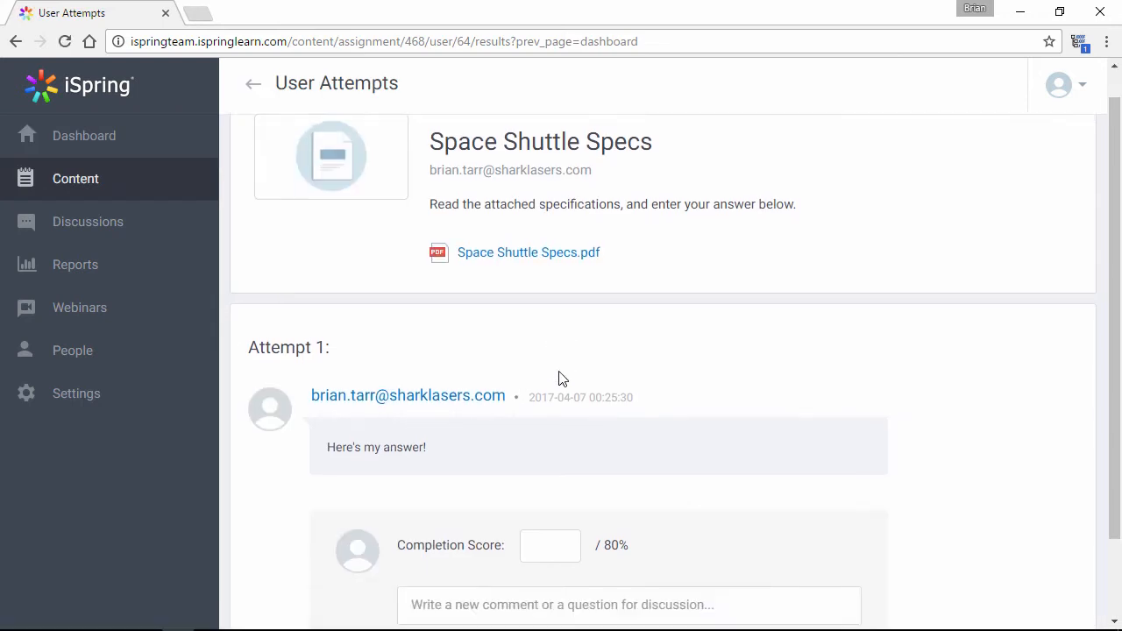
{"action": "scroll", "scroll_direction": "down", "scroll_amount": 3}
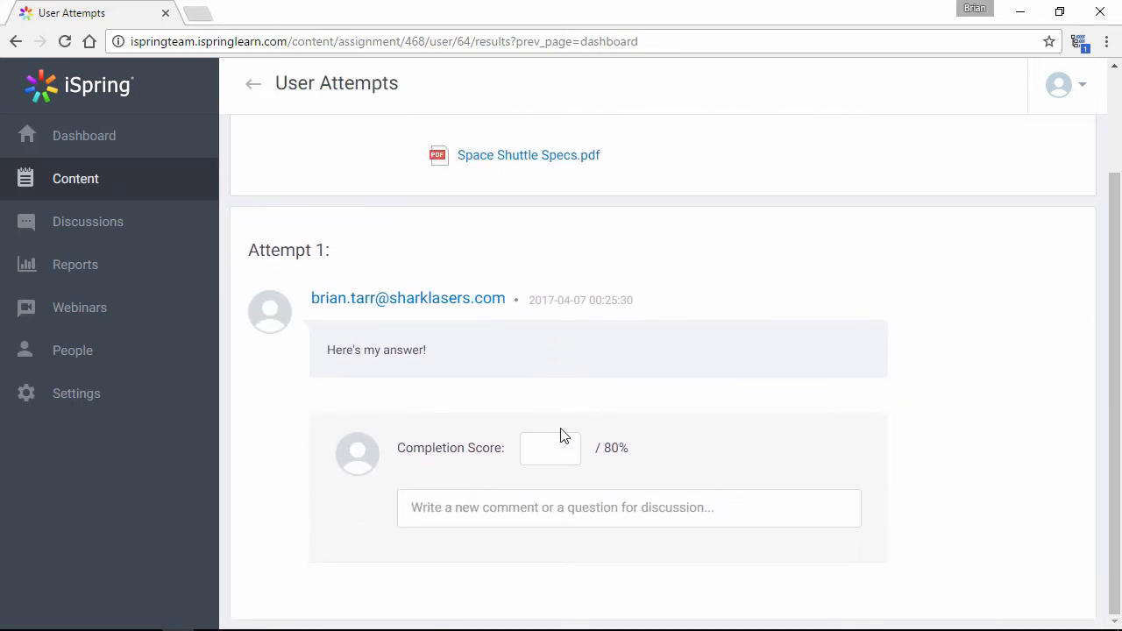
{"action": "left_click", "coordinate": [550, 448]}
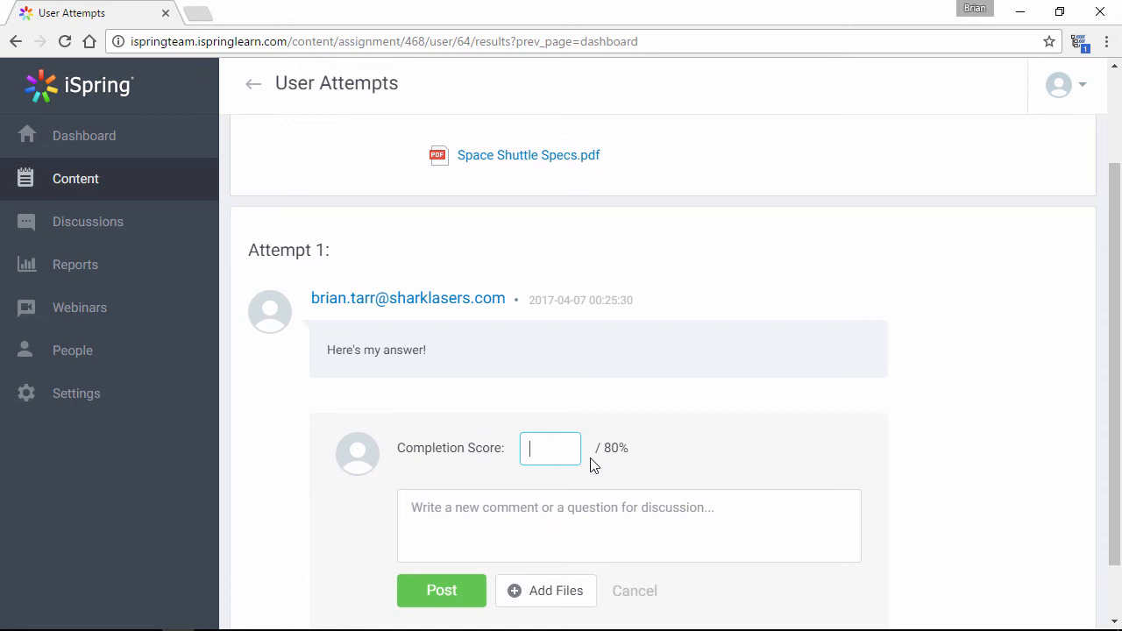
{"action": "type", "text": "77"}
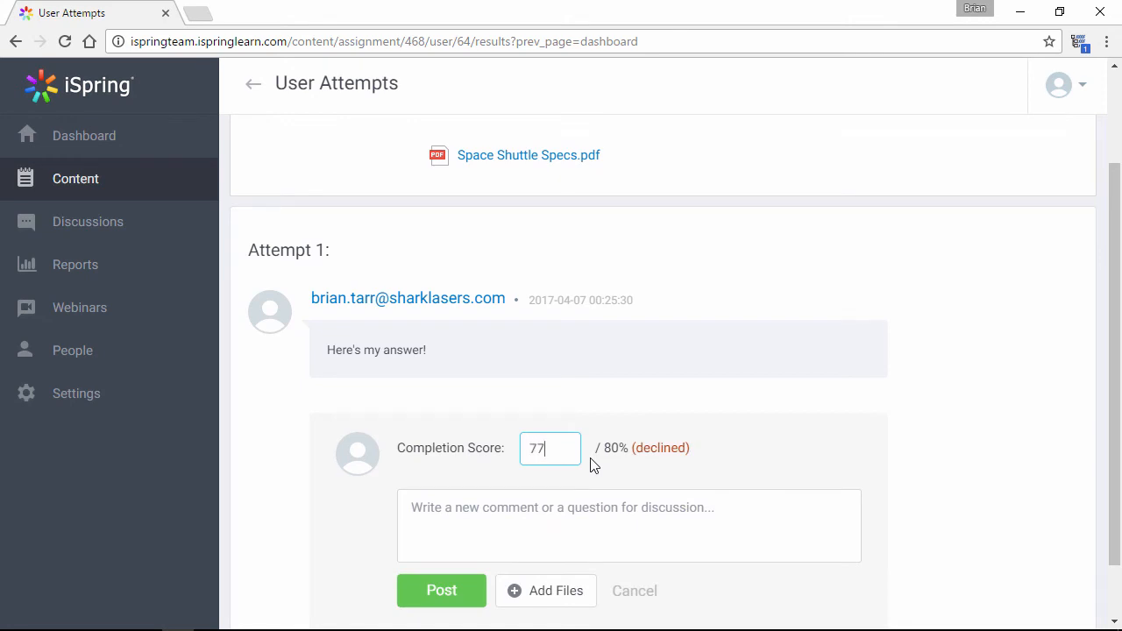
{"action": "key", "text": "BackSpace"}
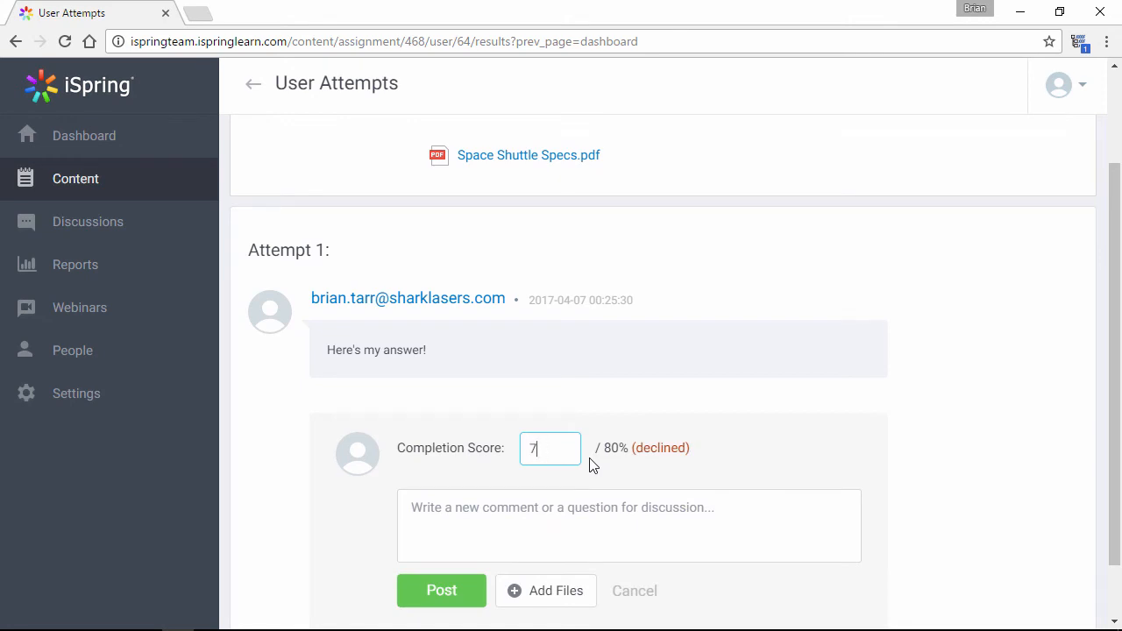
{"action": "type", "text": "88"}
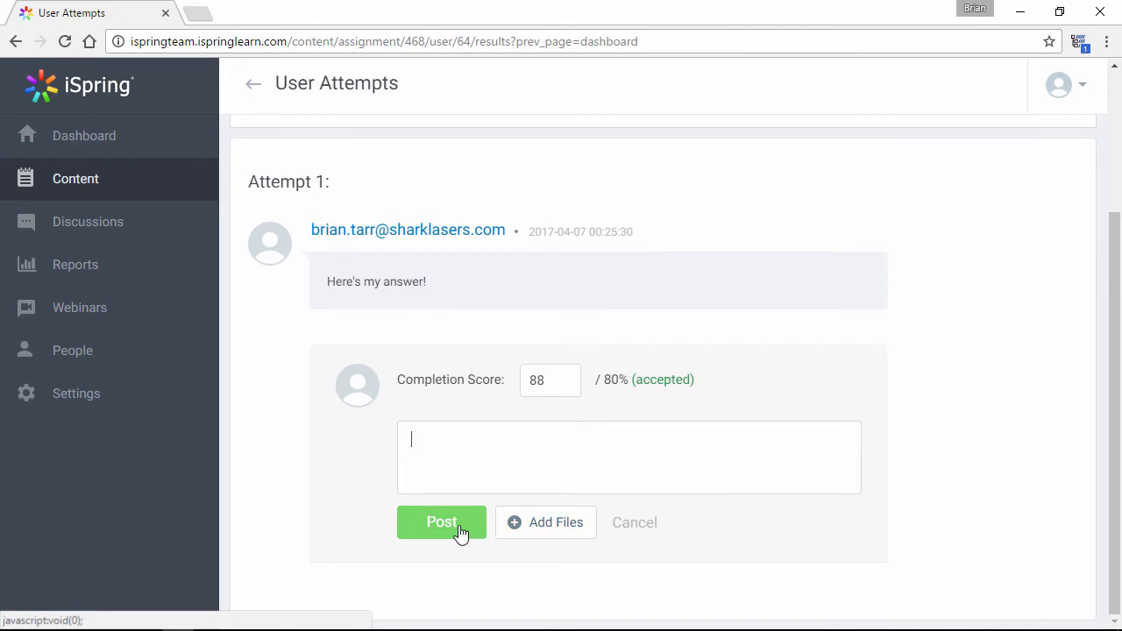
{"action": "left_click", "coordinate": [442, 522]}
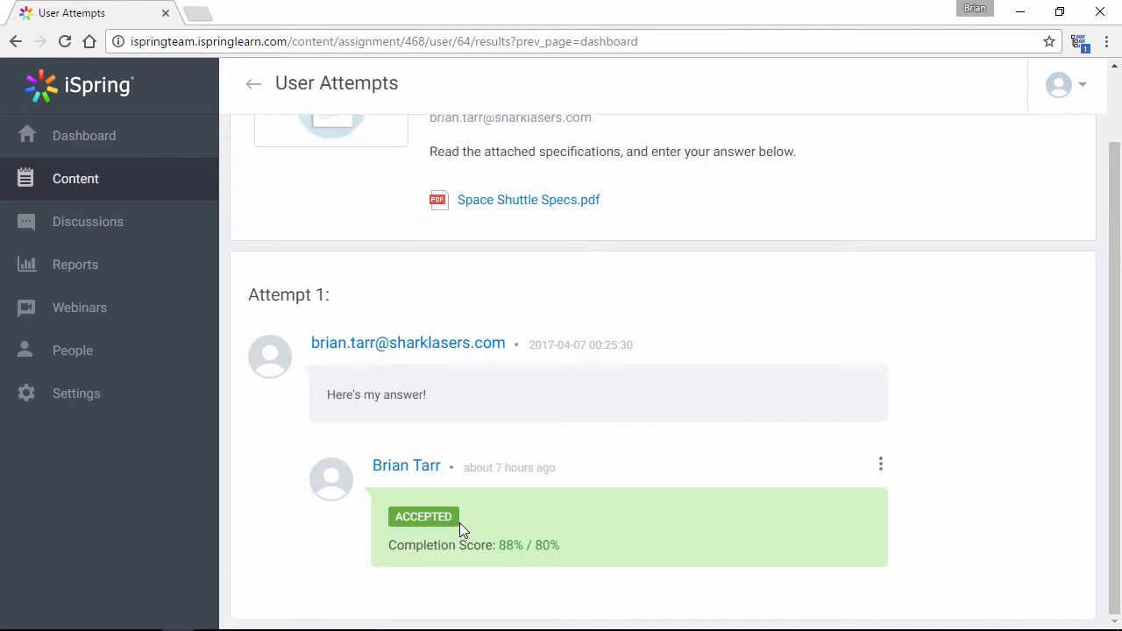
- Return to the dashboard showing one answer still awaiting evaluation
{"action": "left_click", "coordinate": [84, 135]}
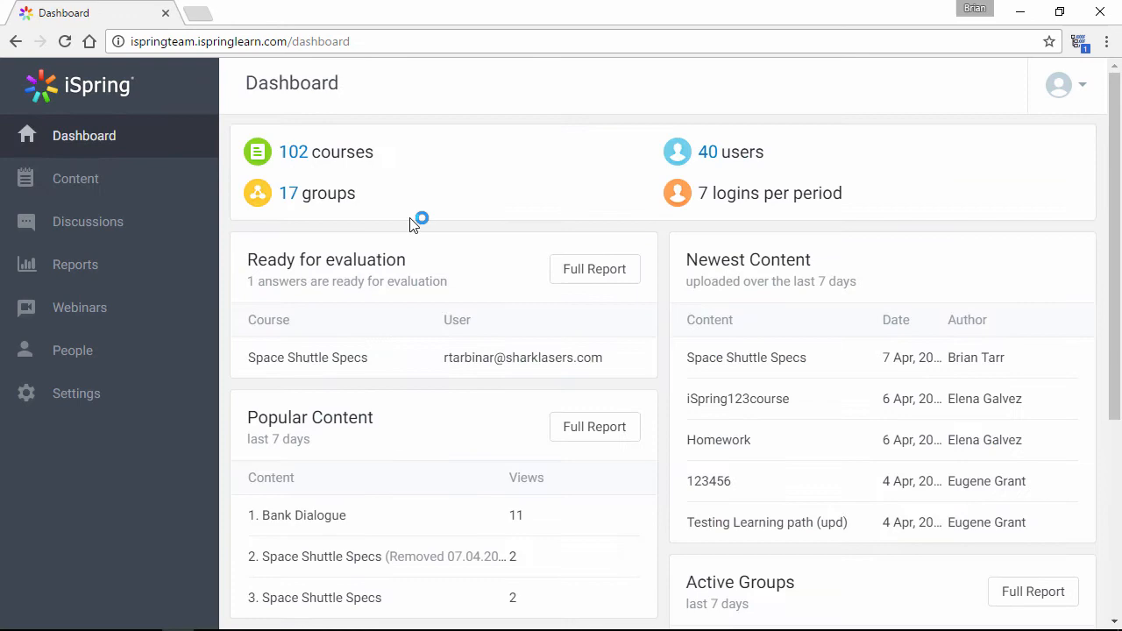
{"action": "left_click", "coordinate": [308, 357]}
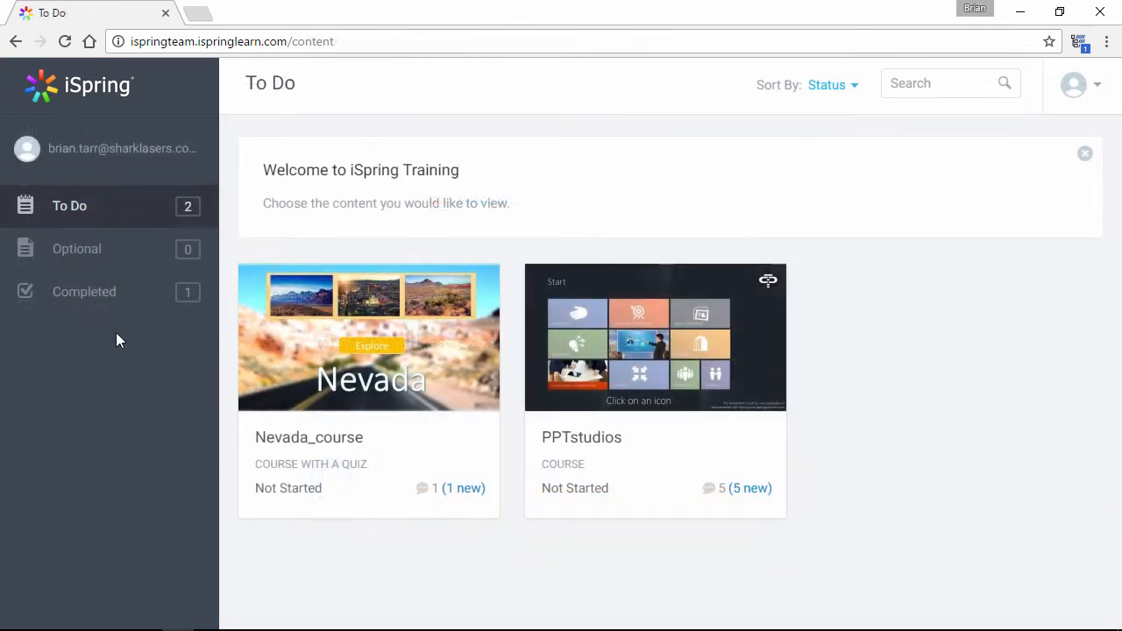
- View the learner's Completed list and the Space Shuttle Specs card accepted at 88%
{"action": "left_click", "coordinate": [84, 291]}
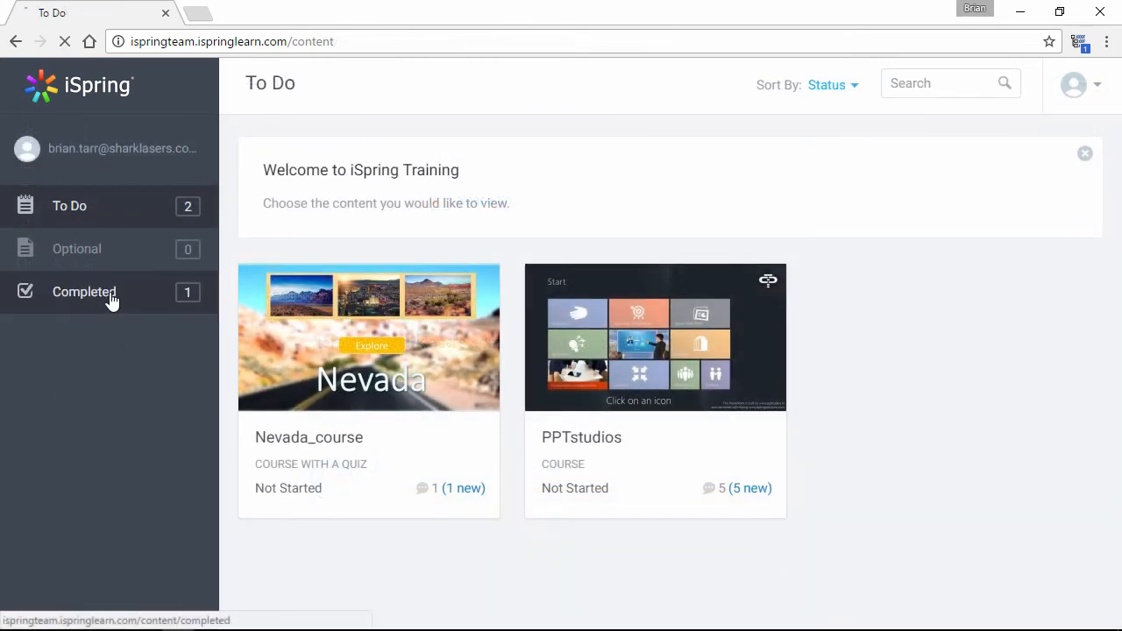
{"action": "left_click", "coordinate": [84, 291]}
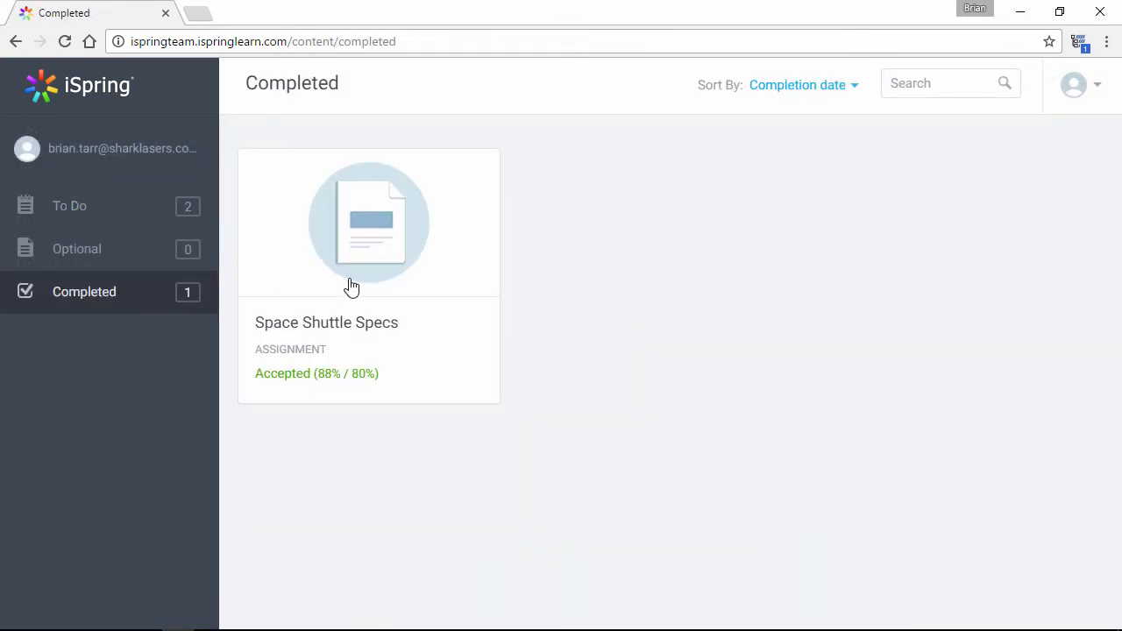
{"action": "left_click", "coordinate": [368, 220]}
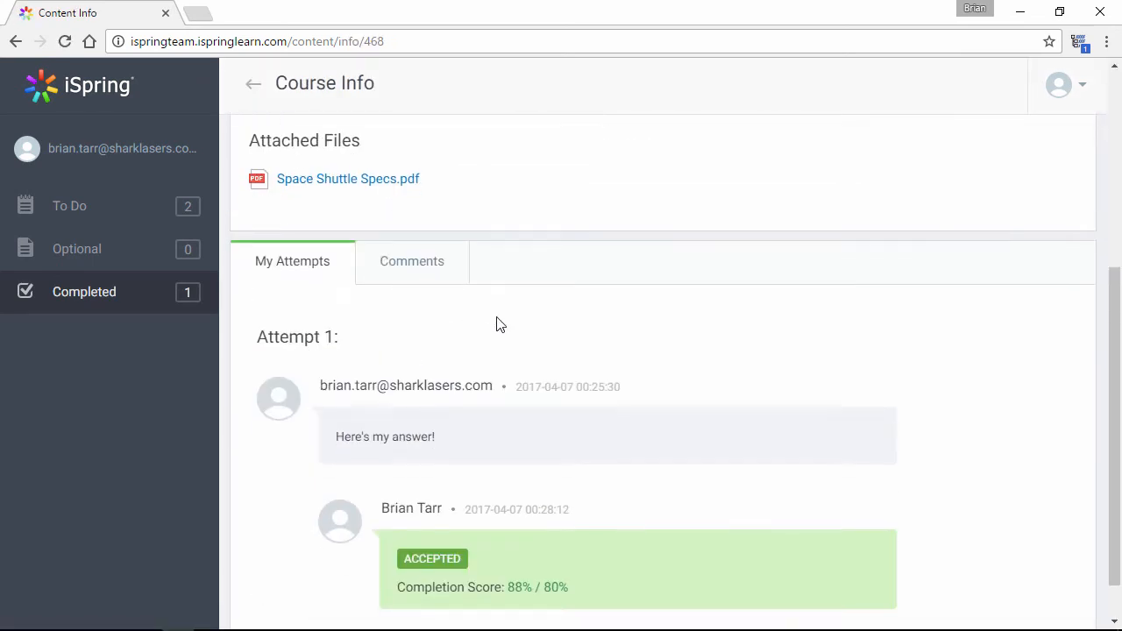
{"action": "scroll", "scroll_direction": "down", "scroll_amount": 3}
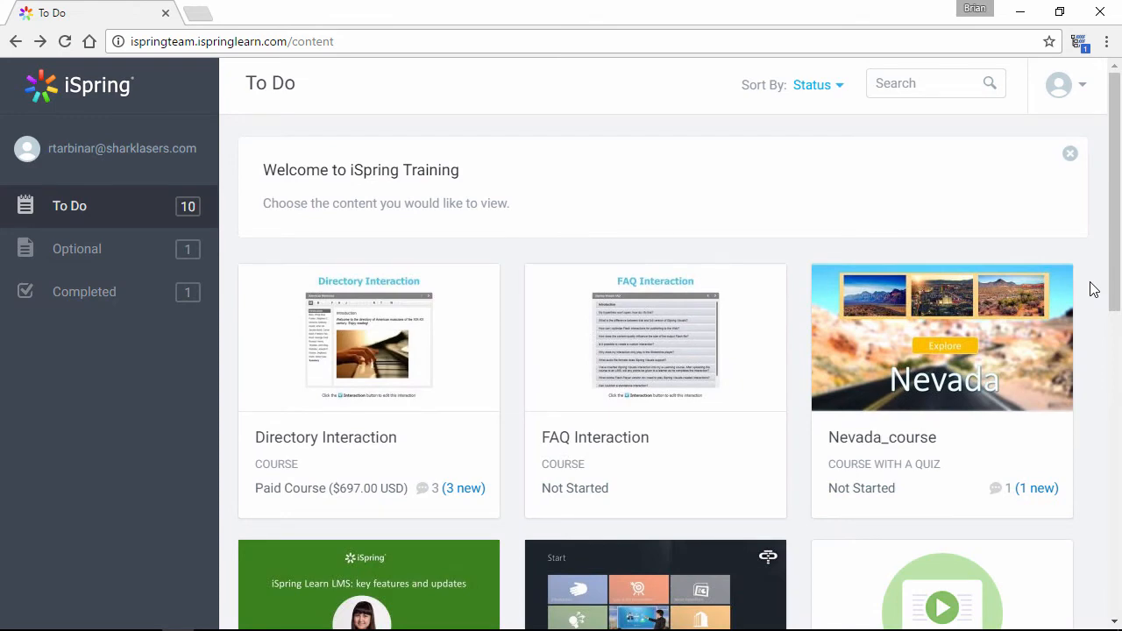
- Scroll down the second learner's To Do page to the Space Shuttle Specs attempts
{"action": "scroll", "scroll_direction": "down", "scroll_amount": 3}
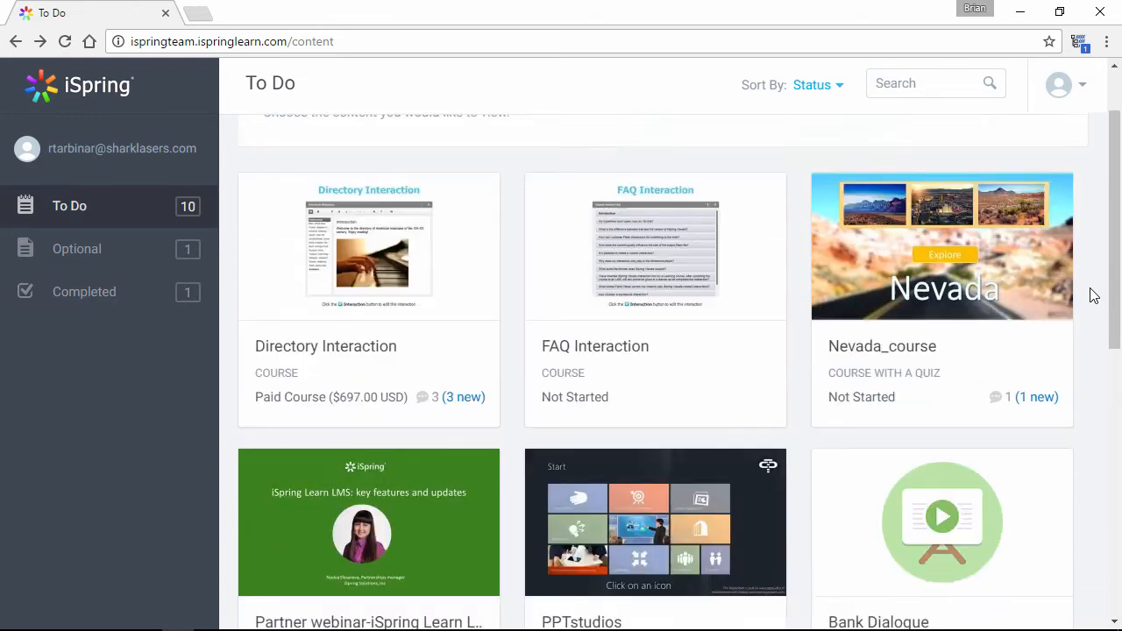
{"action": "scroll", "scroll_direction": "down", "scroll_amount": 3}
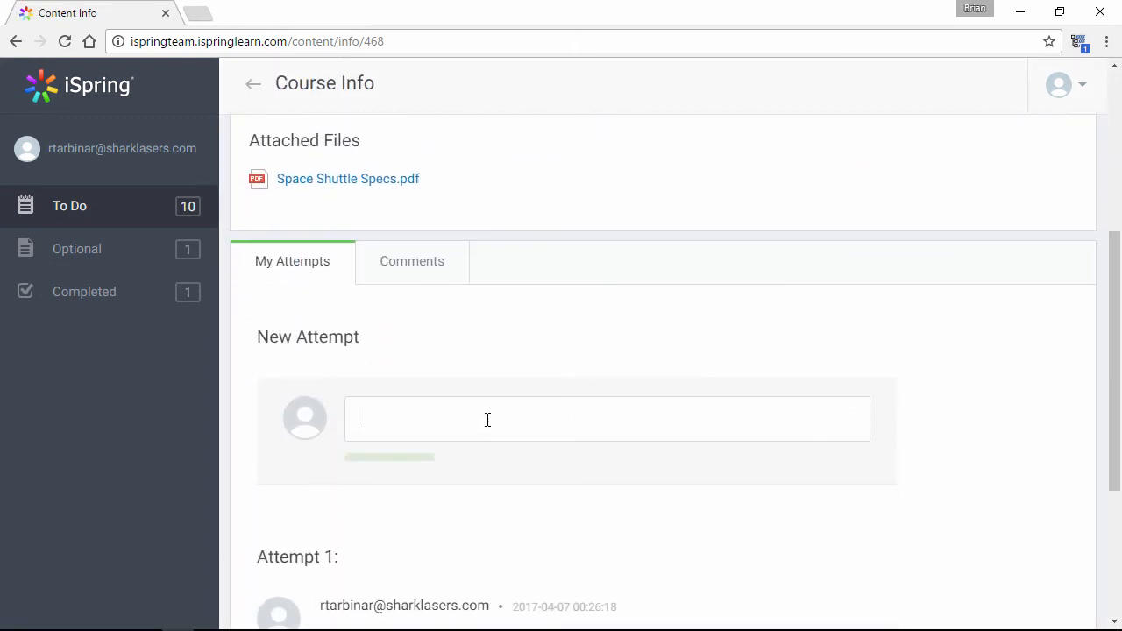
{"action": "scroll", "scroll_direction": "down", "scroll_amount": 3}
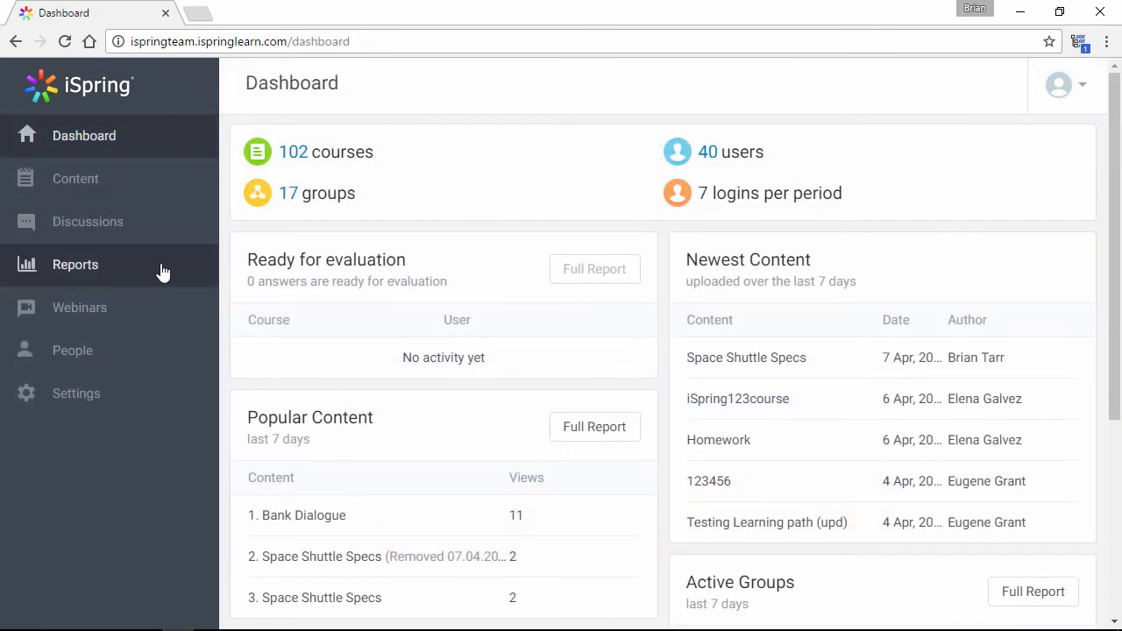
- Run an Assignment Results report for Space Shuttle Specs, shown below on the page
{"action": "left_click", "coordinate": [74, 265]}
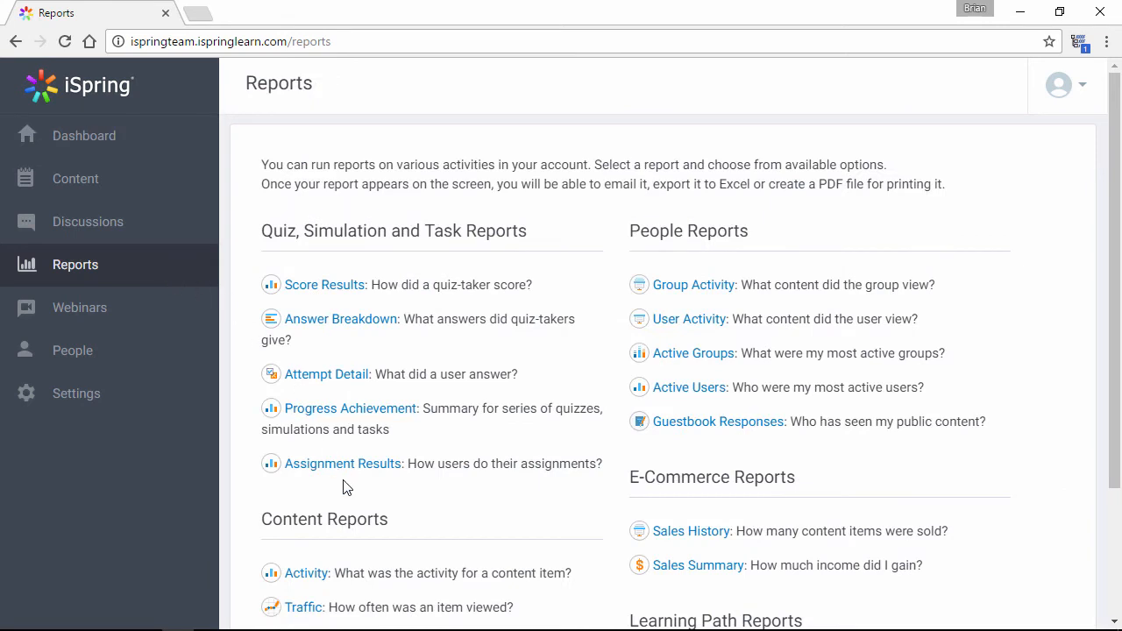
{"action": "left_click", "coordinate": [342, 462]}
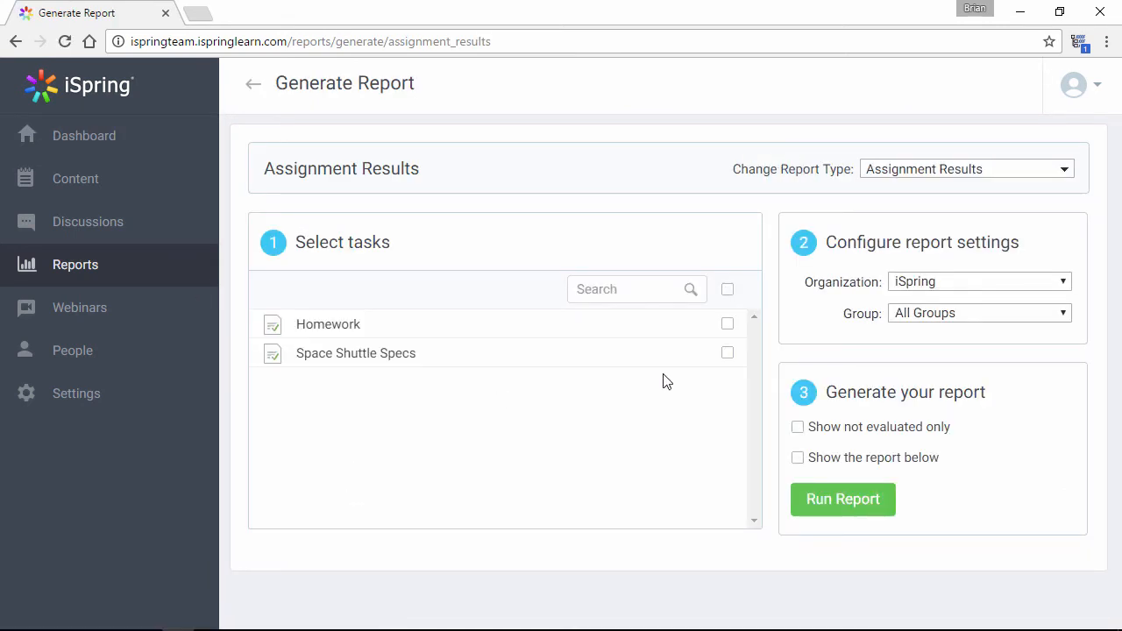
{"action": "left_click", "coordinate": [725, 352]}
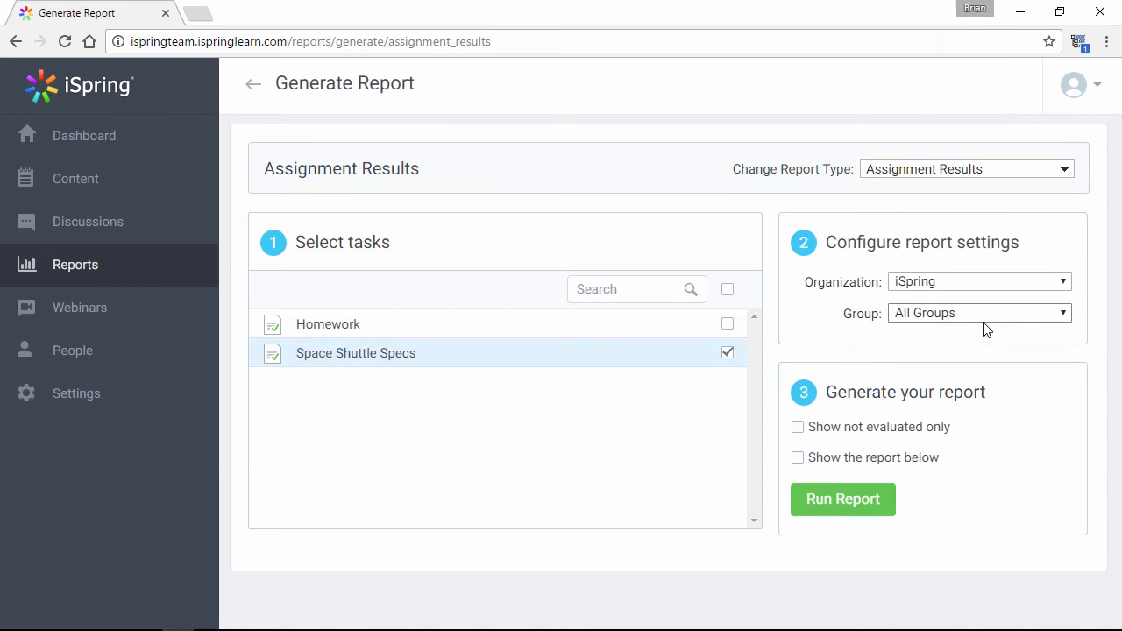
{"action": "left_click", "coordinate": [798, 457]}
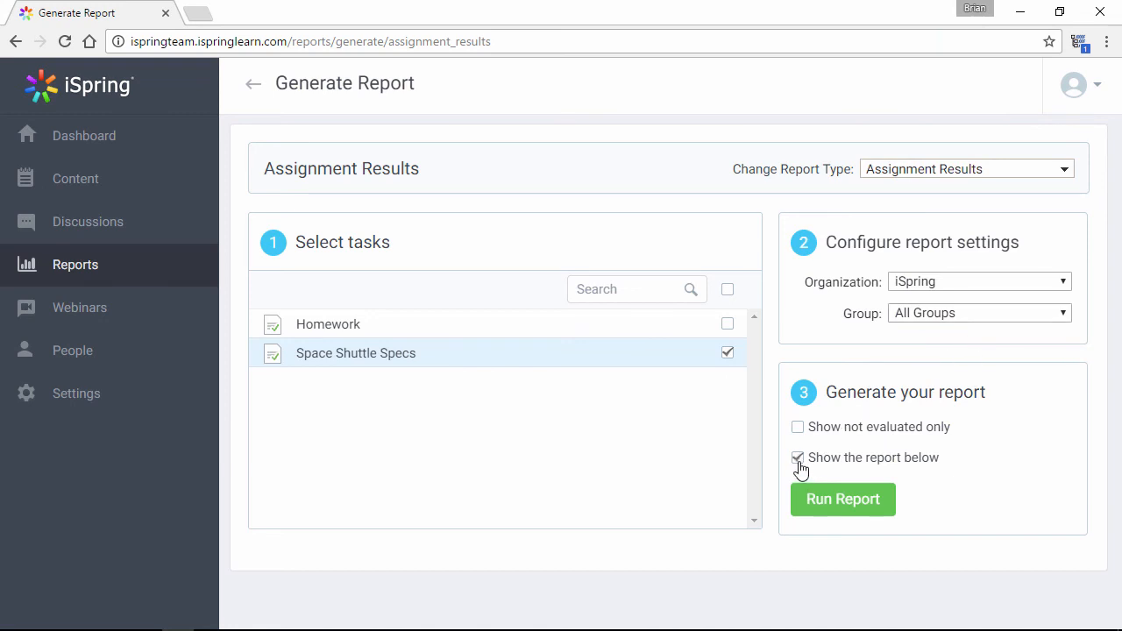
{"action": "left_click", "coordinate": [842, 498]}
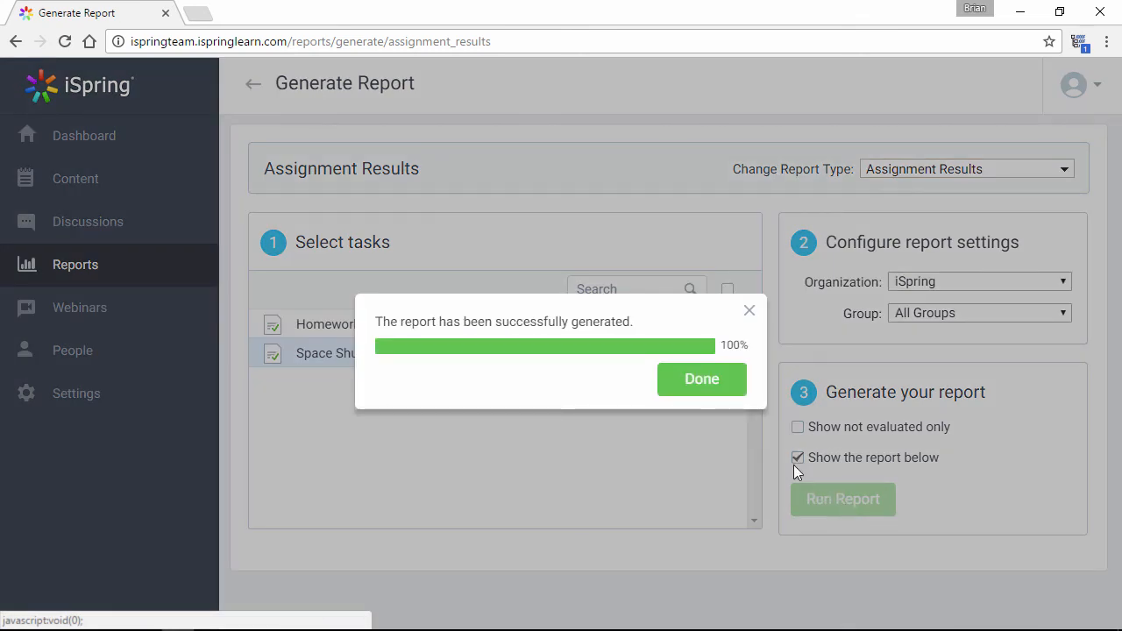
- Confirm the report dialog to reveal the Assignment Results table (declined 77%, accepted 88%)
{"action": "left_click", "coordinate": [701, 378]}
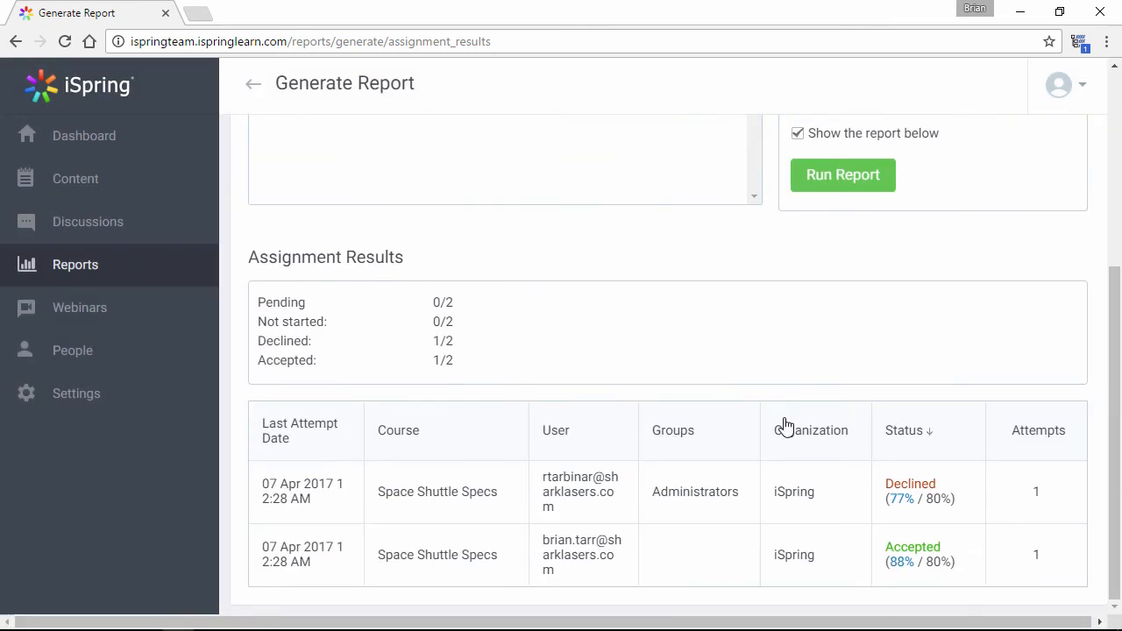
{"action": "mouse_move", "coordinate": [517, 341]}
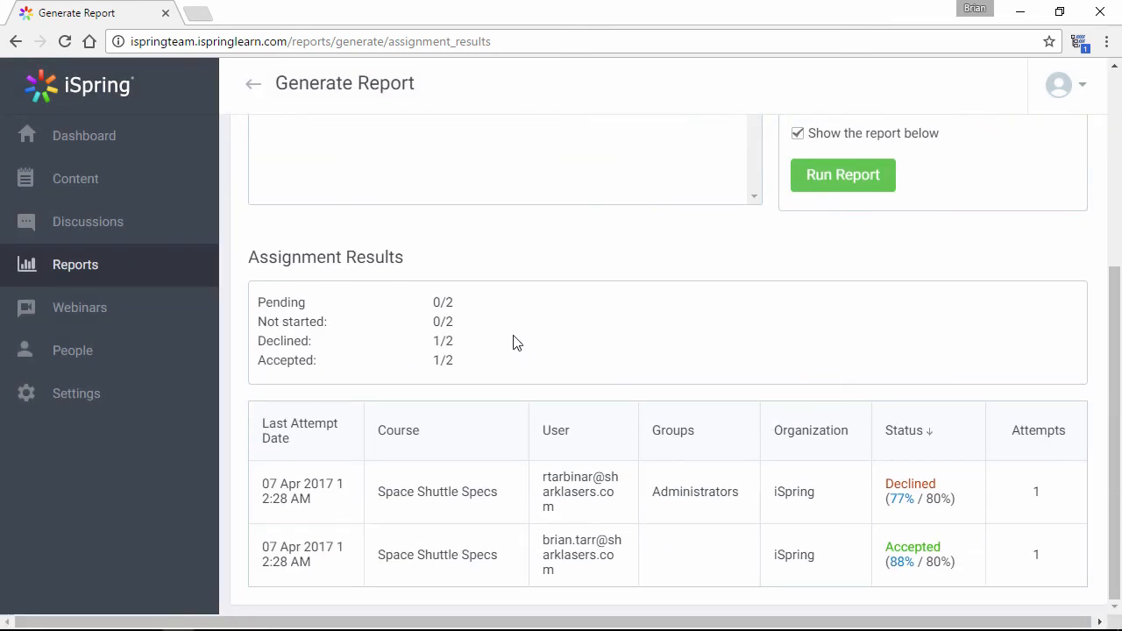
{"action": "mouse_move", "coordinate": [464, 307]}
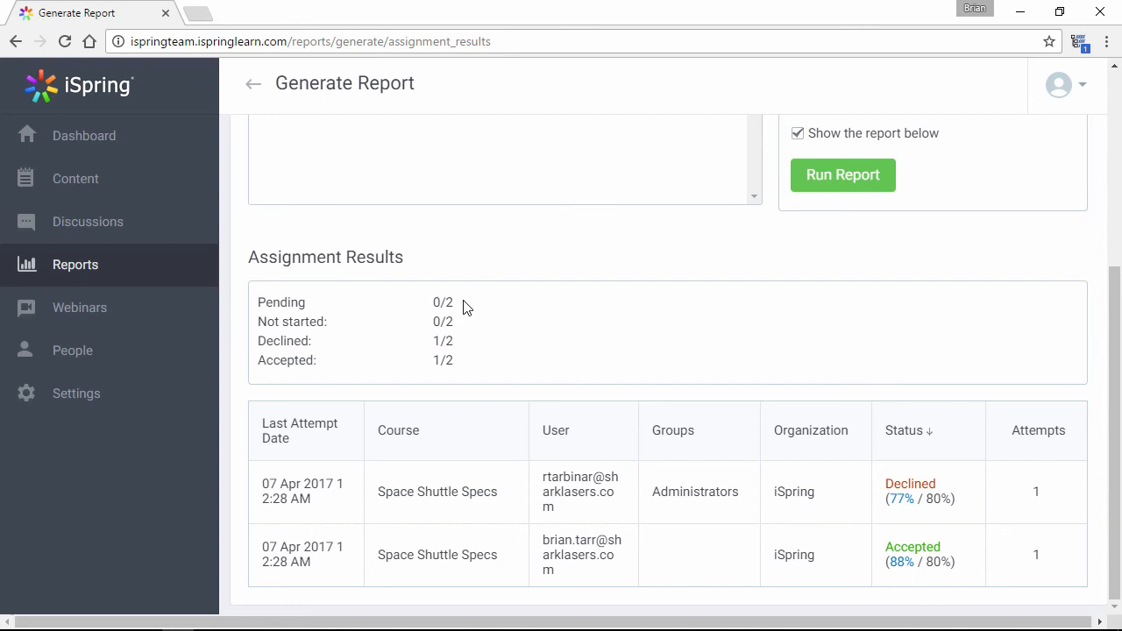
{"action": "mouse_move", "coordinate": [466, 328]}
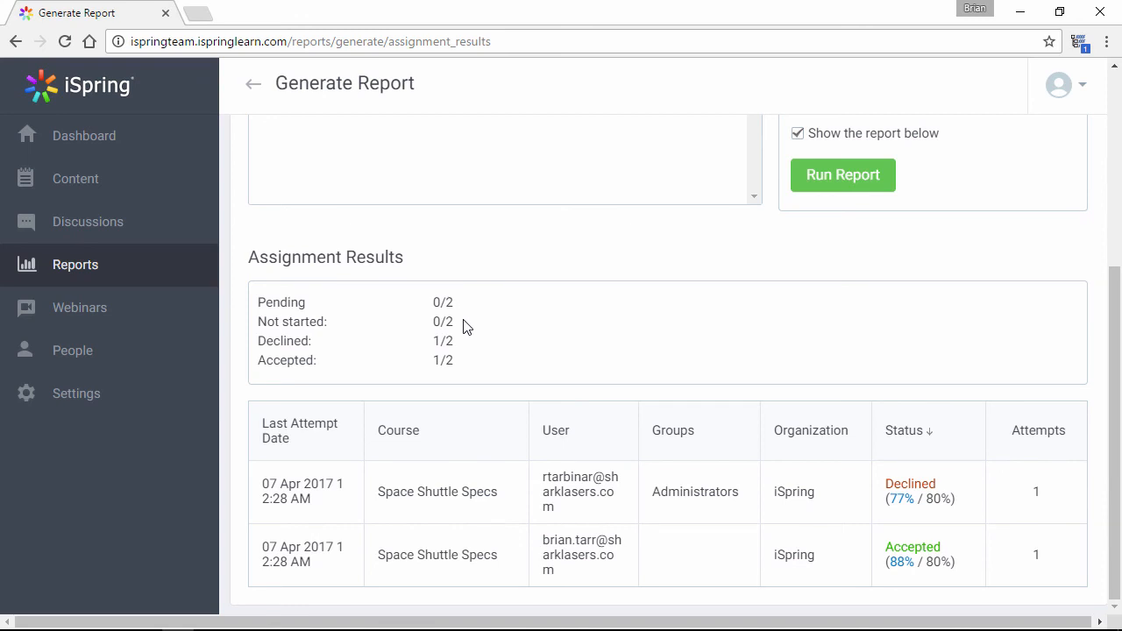
{"action": "mouse_move", "coordinate": [470, 354]}
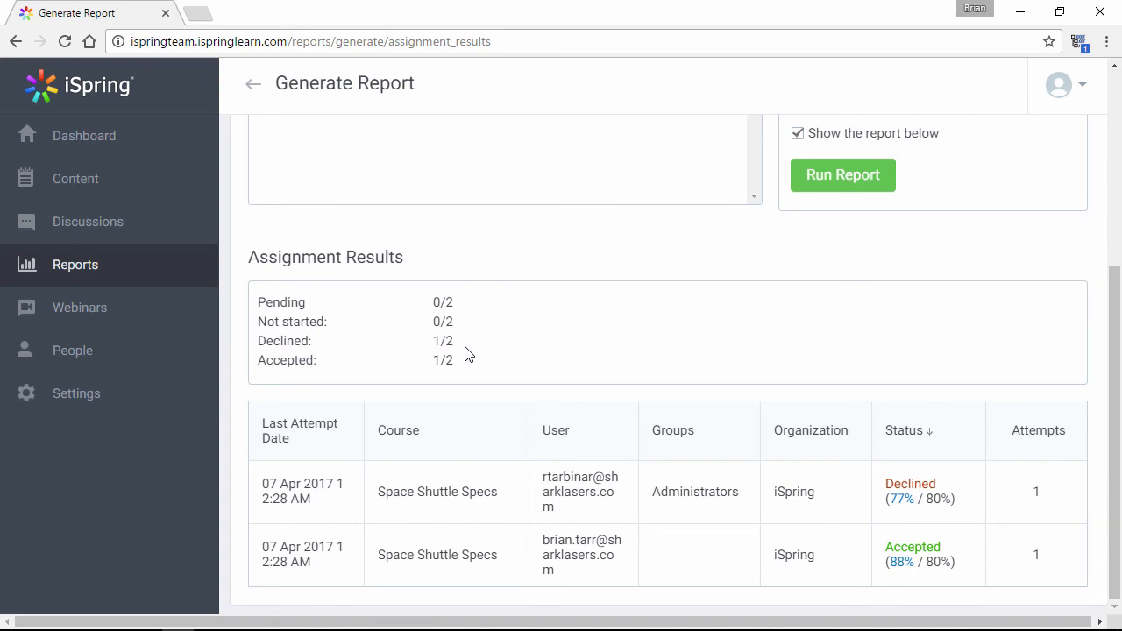
{"action": "mouse_move", "coordinate": [470, 365]}
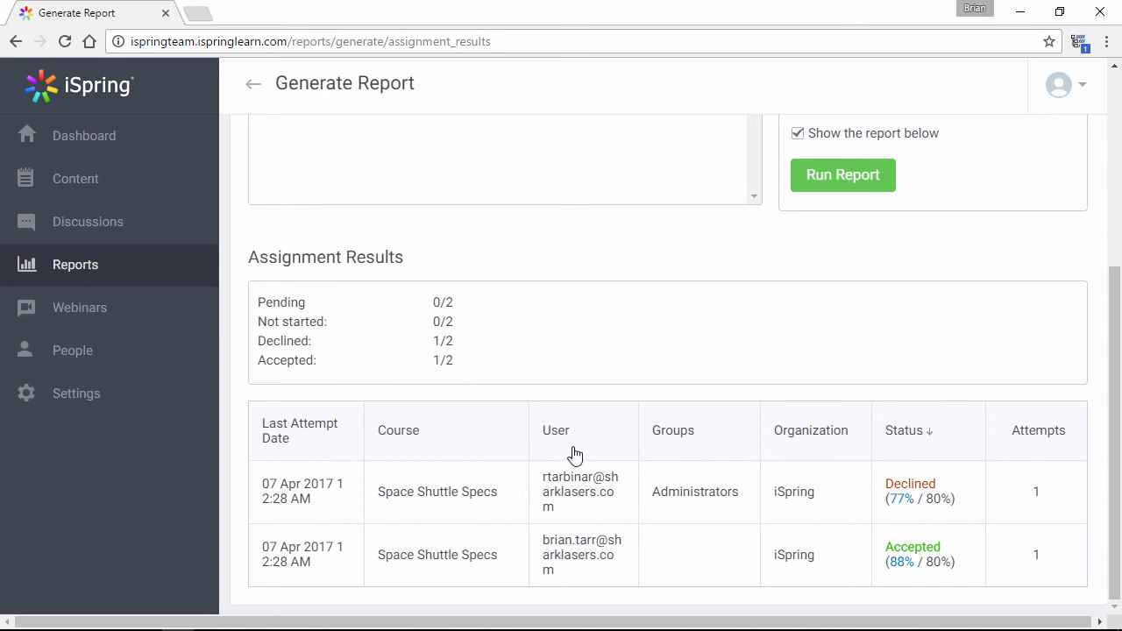
{"action": "mouse_move", "coordinate": [996, 453]}
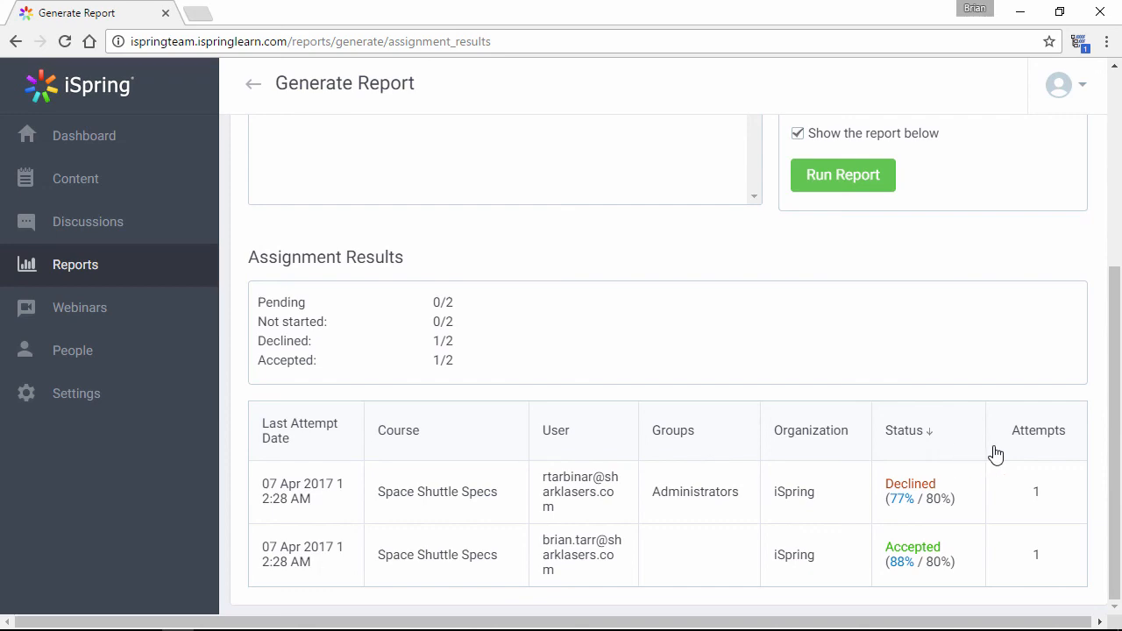